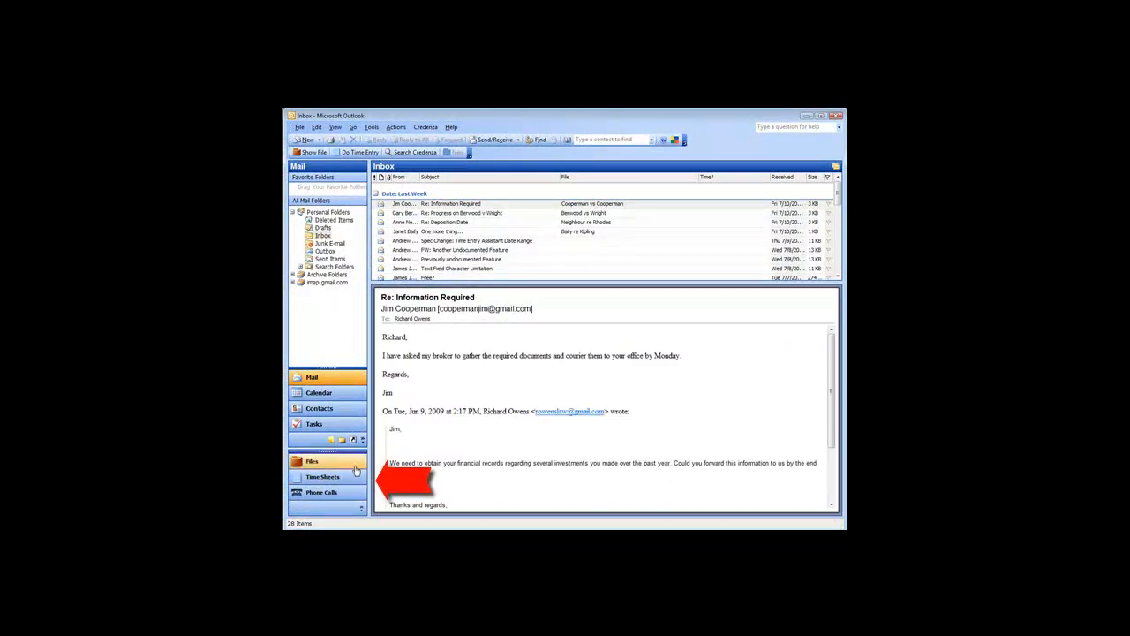
# Show the Credenza Files list, keep the Active and Matter filters, and sort it reverse-alphabetically by File Name.
pyautogui.click(310, 461)
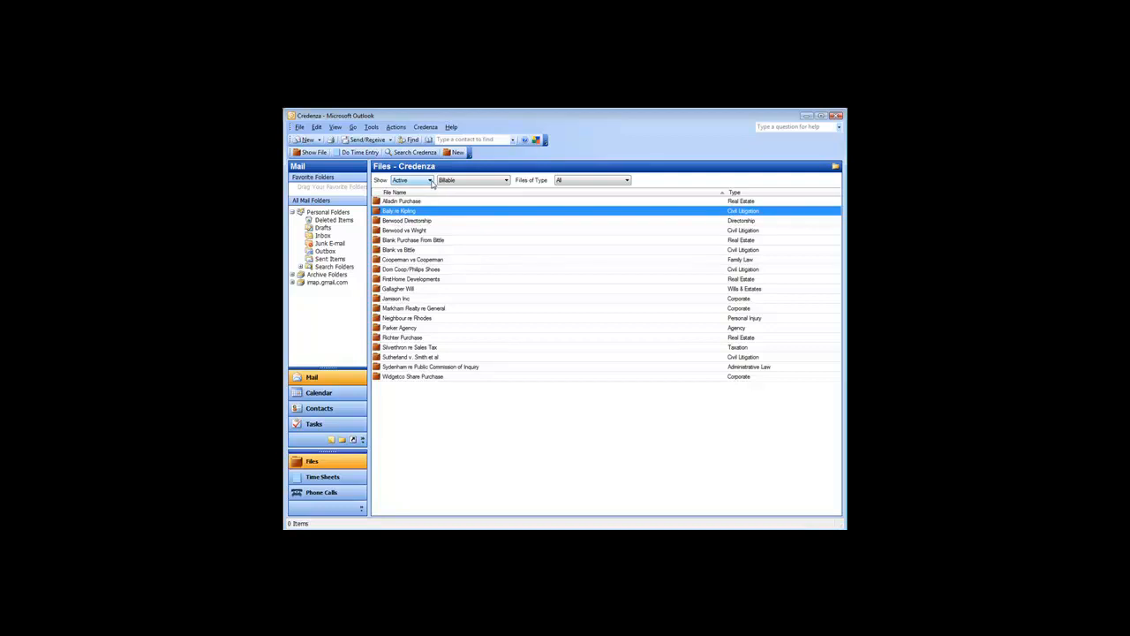
pyautogui.click(431, 180)
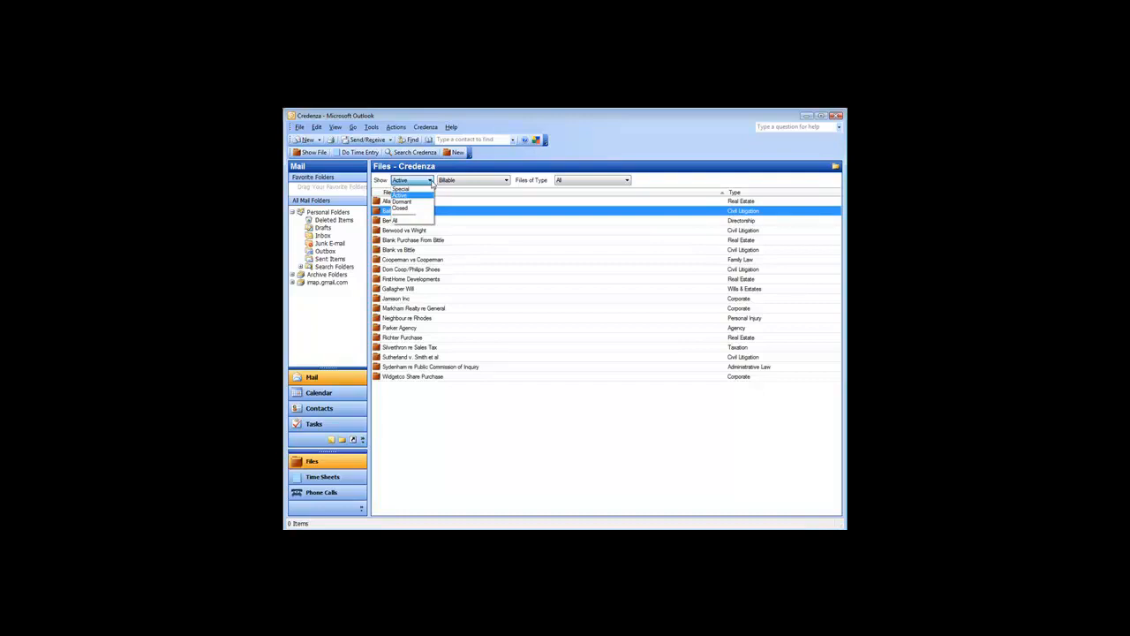
pyautogui.click(397, 193)
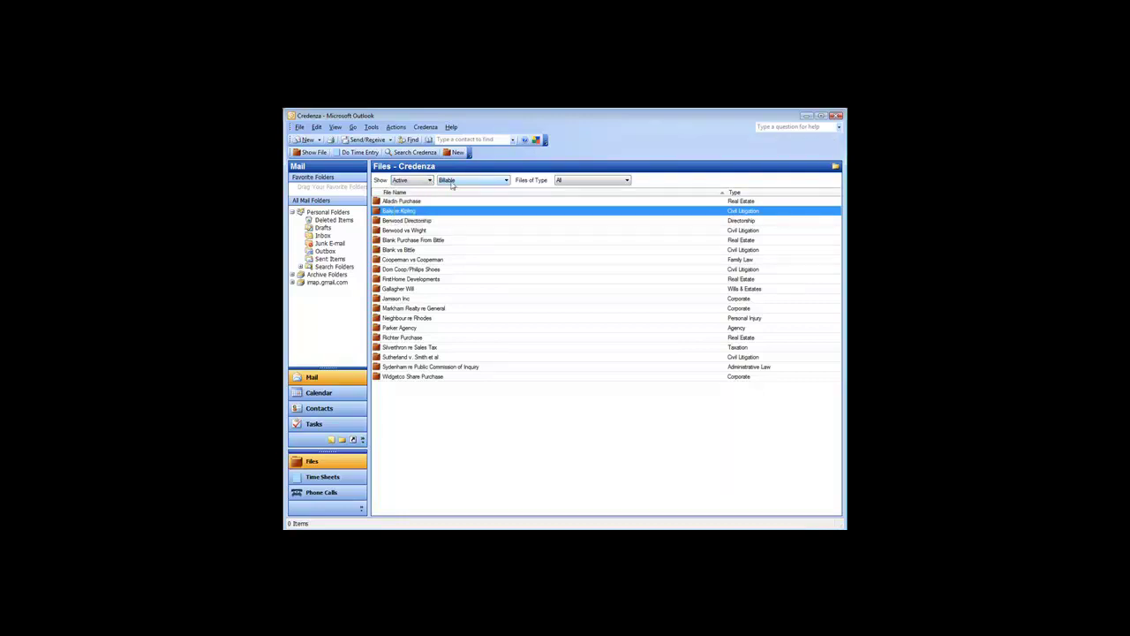
pyautogui.click(501, 180)
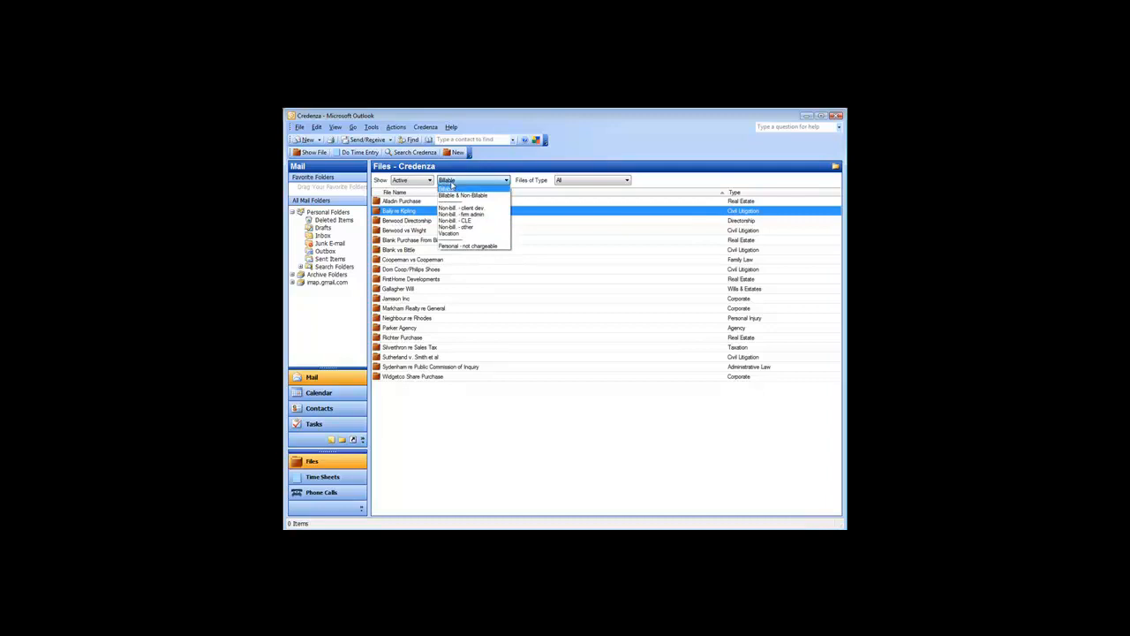
pyautogui.click(459, 187)
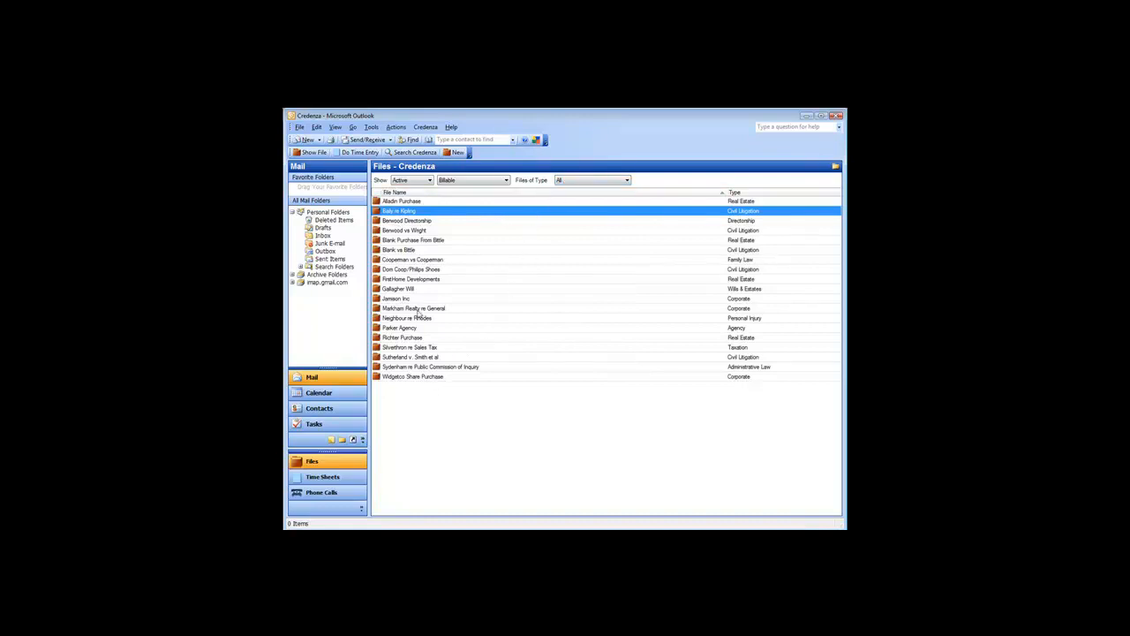
pyautogui.click(395, 191)
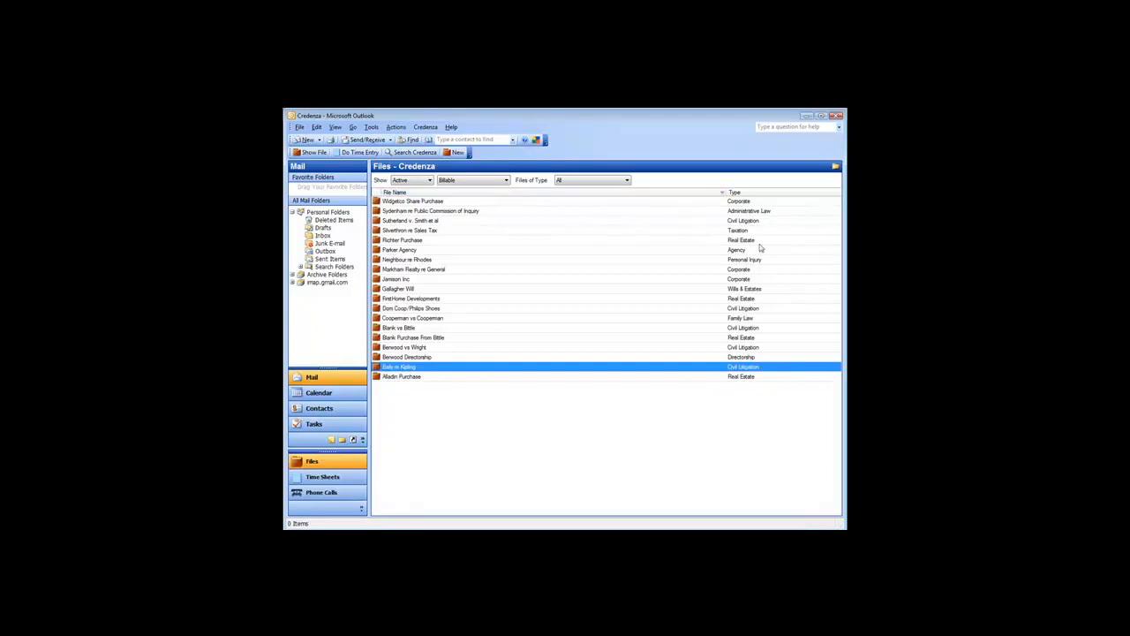
pyautogui.moveTo(502, 410)
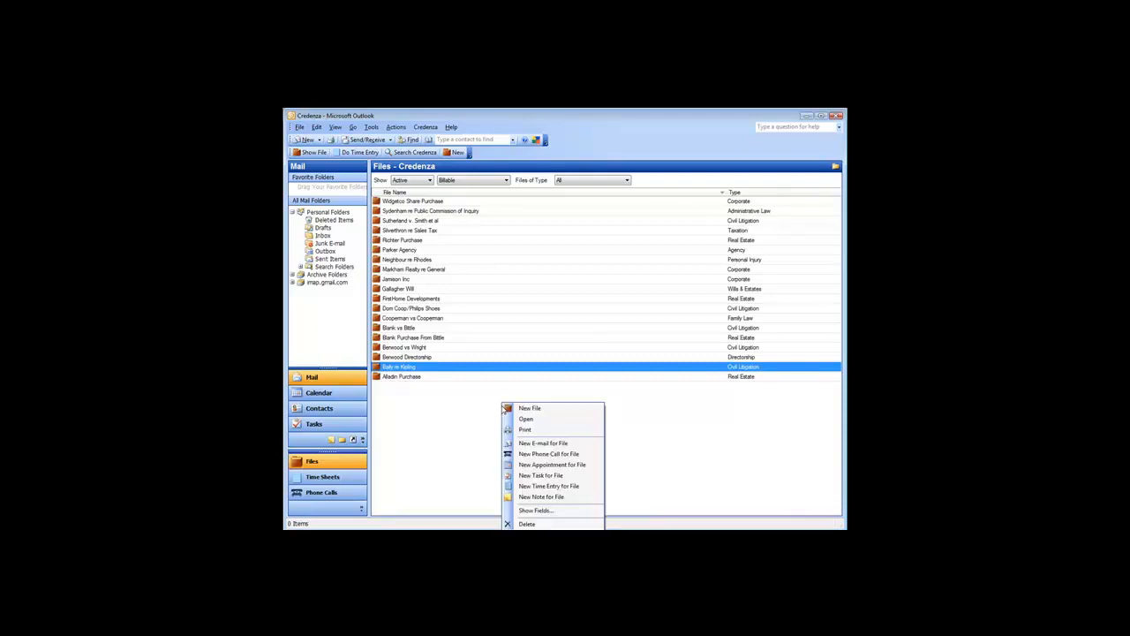
pyautogui.moveTo(537, 510)
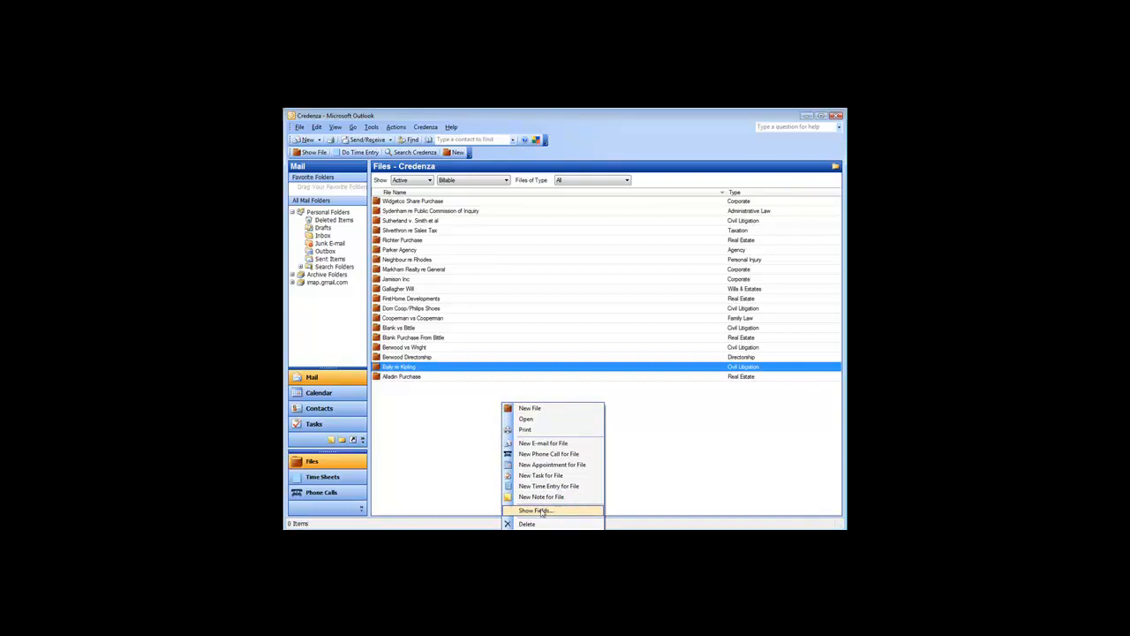
# Add a Billing Status column to the files list via Show Fields.
pyautogui.click(537, 510)
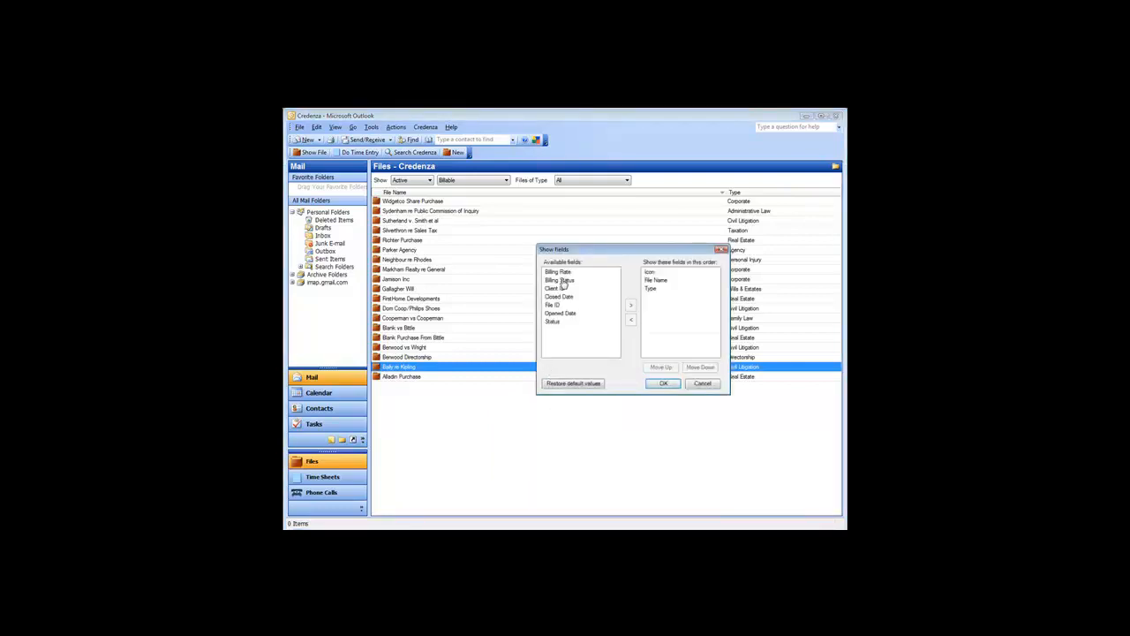
pyautogui.click(631, 306)
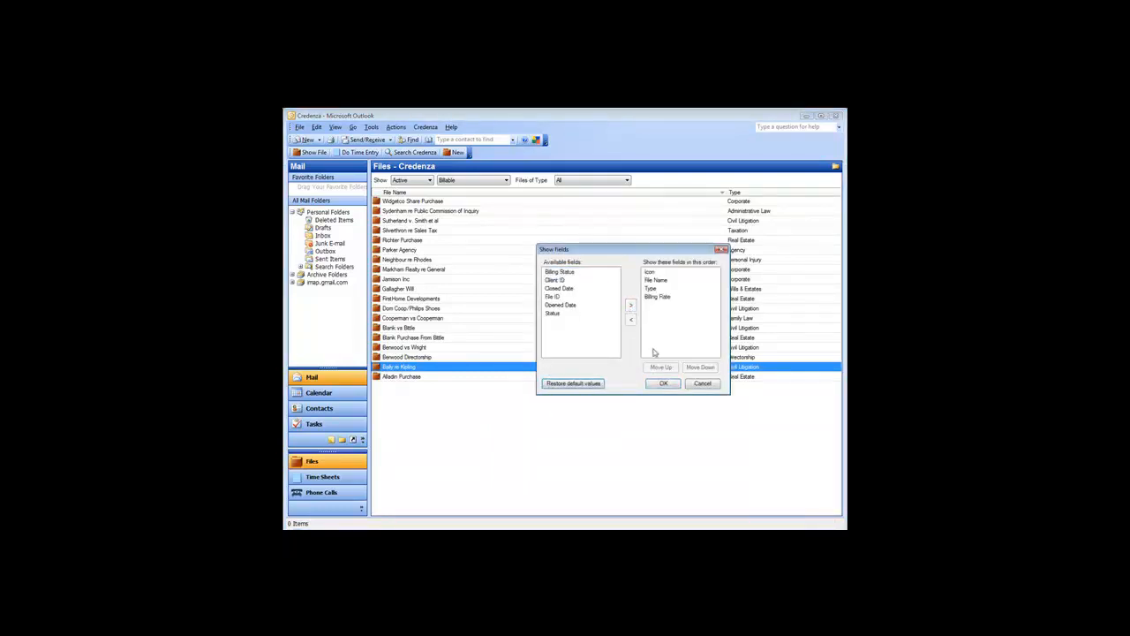
pyautogui.click(664, 383)
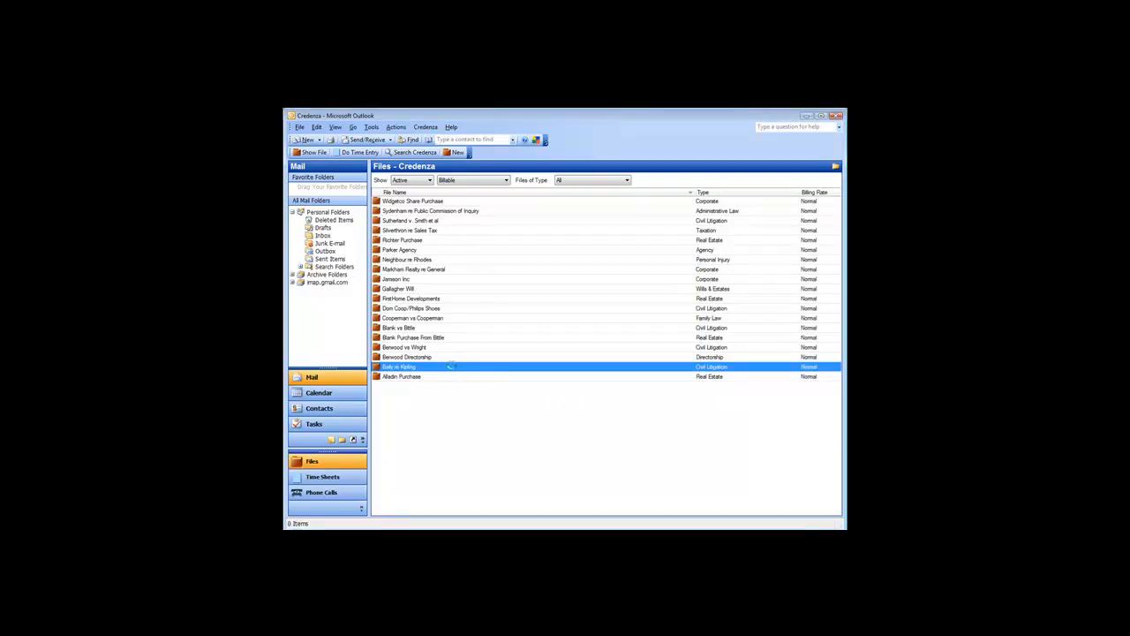
# View one matter's file record in its own window, then return to the list.
pyautogui.doubleClick(399, 366)
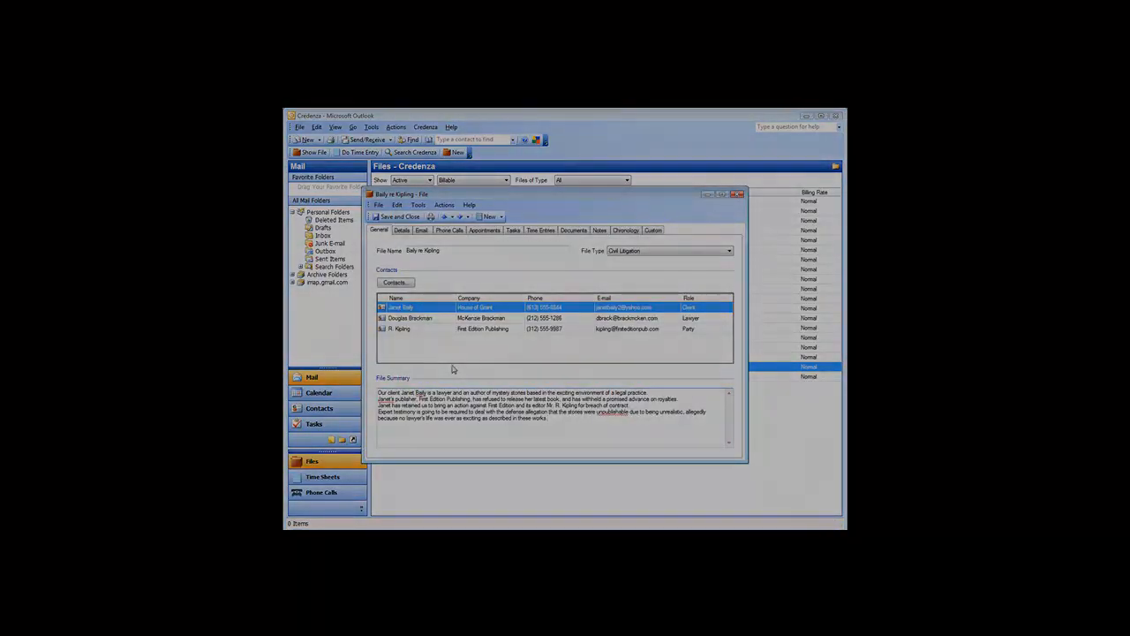
pyautogui.click(738, 192)
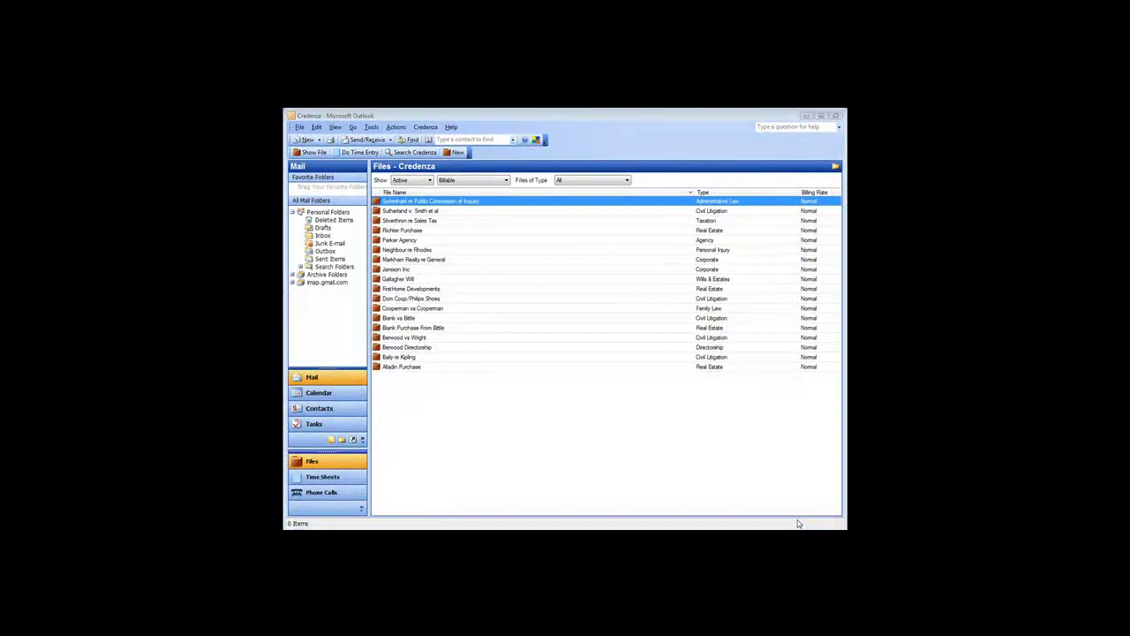
pyautogui.moveTo(551, 463)
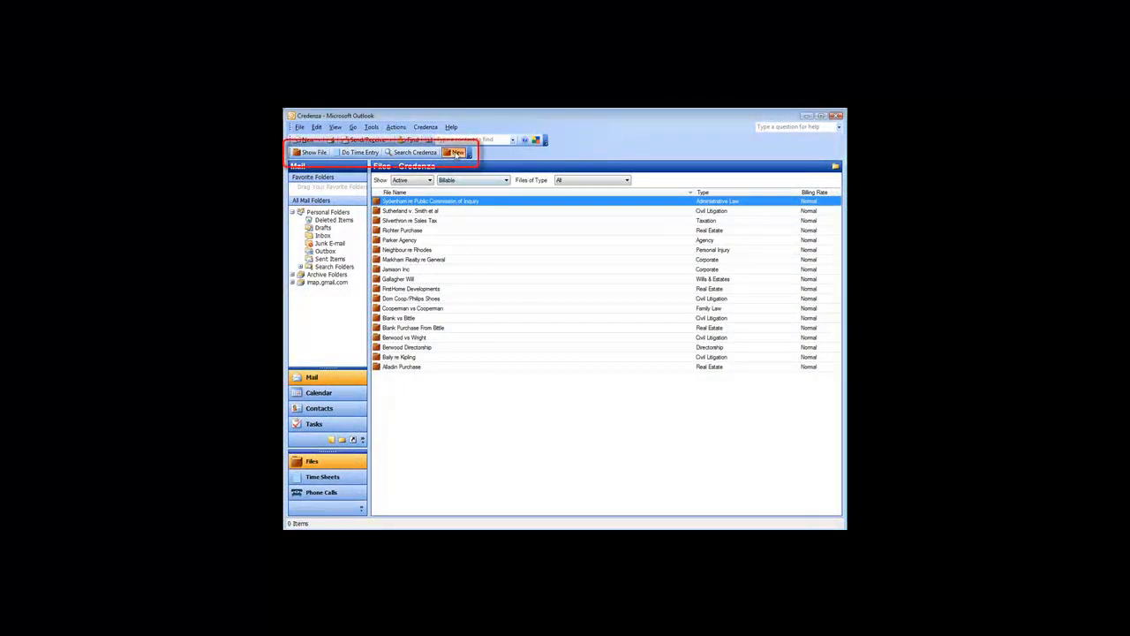
# Create a new, untitled Credenza file record from File > New > File.
pyautogui.click(455, 152)
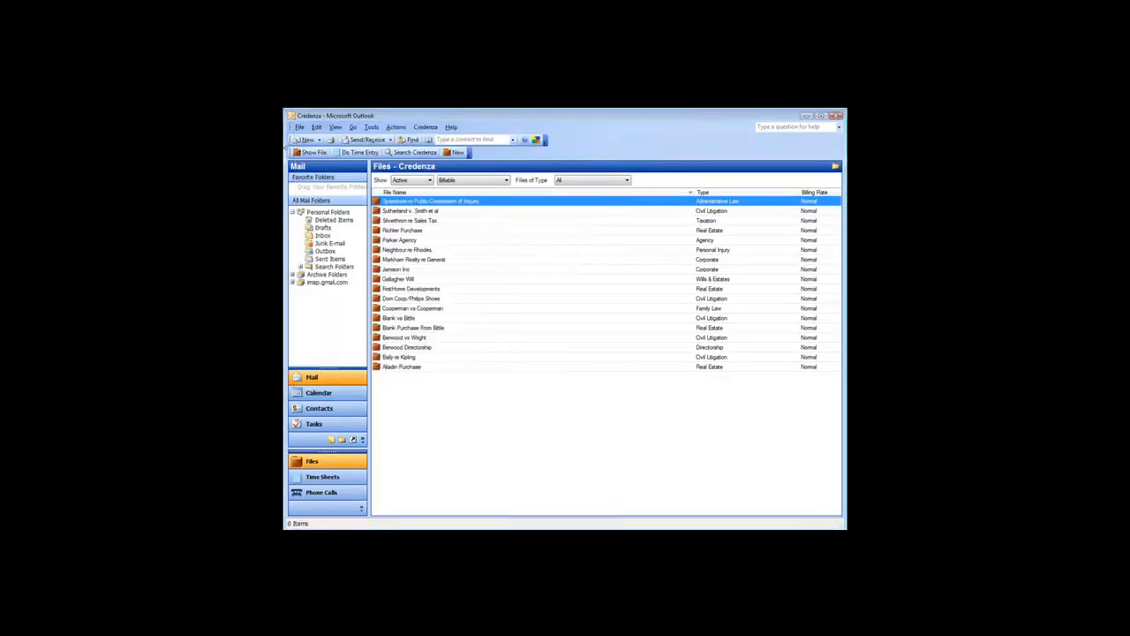
pyautogui.click(299, 127)
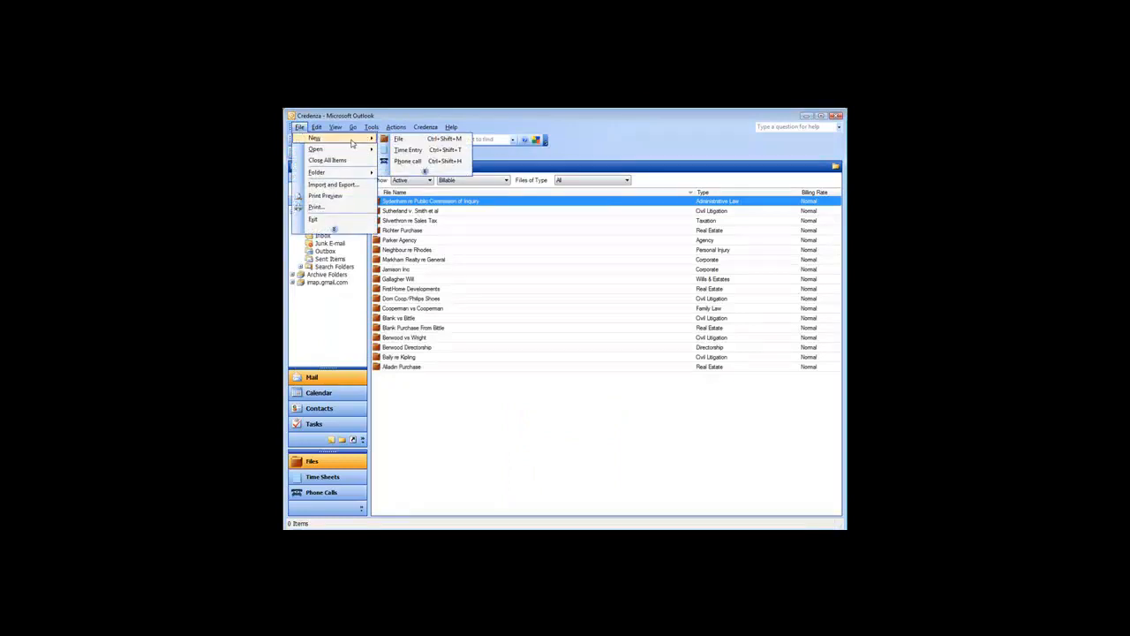
pyautogui.click(400, 138)
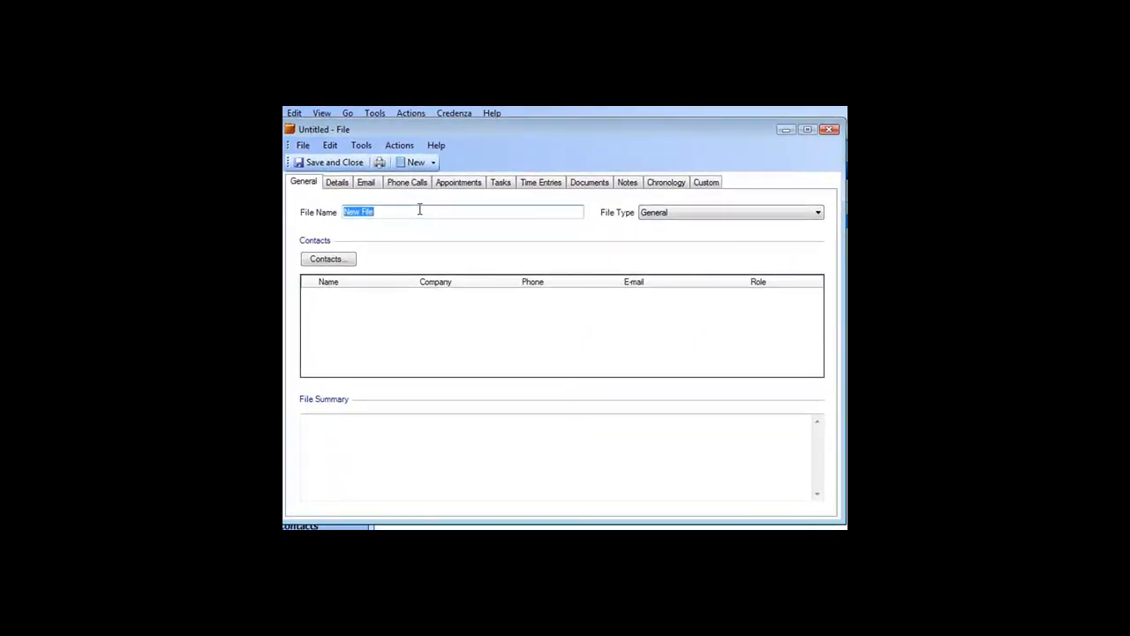
# Name the file 'Widgetco Share Purchase', set File Type to Corporate, and enter its file summary.
pyautogui.write('Widgetco S')
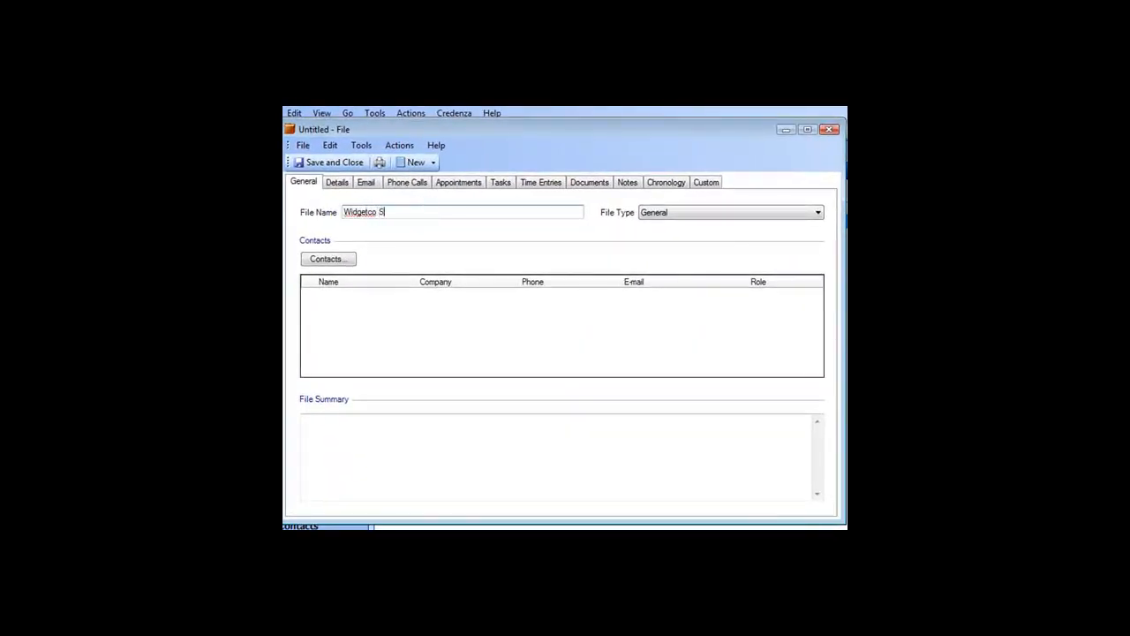
pyautogui.write('hare Purchase')
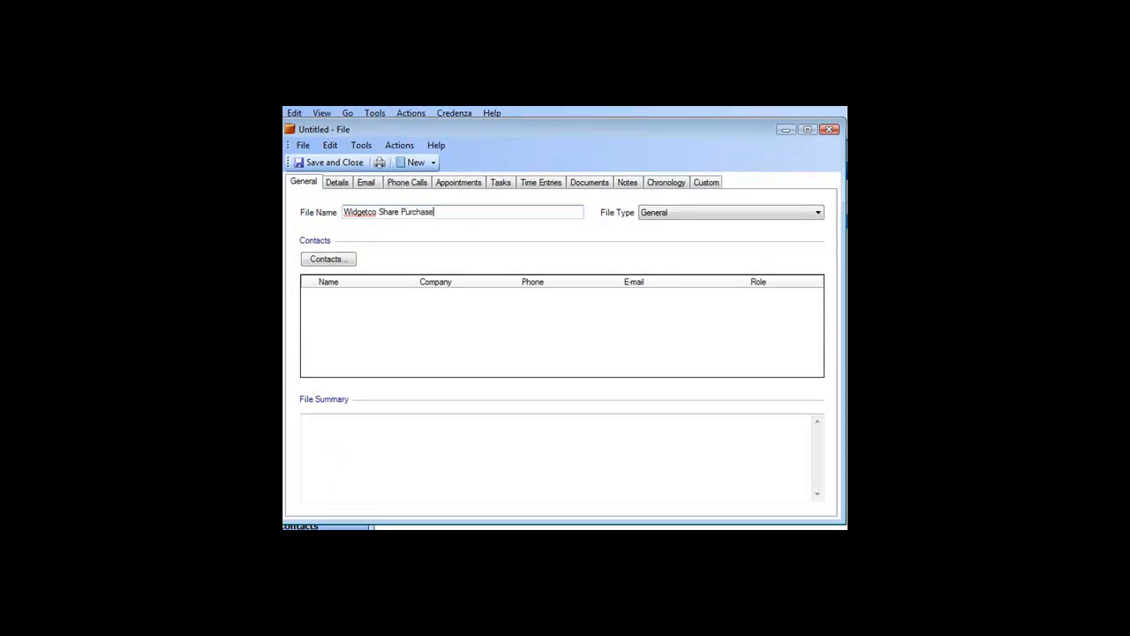
pyautogui.click(816, 212)
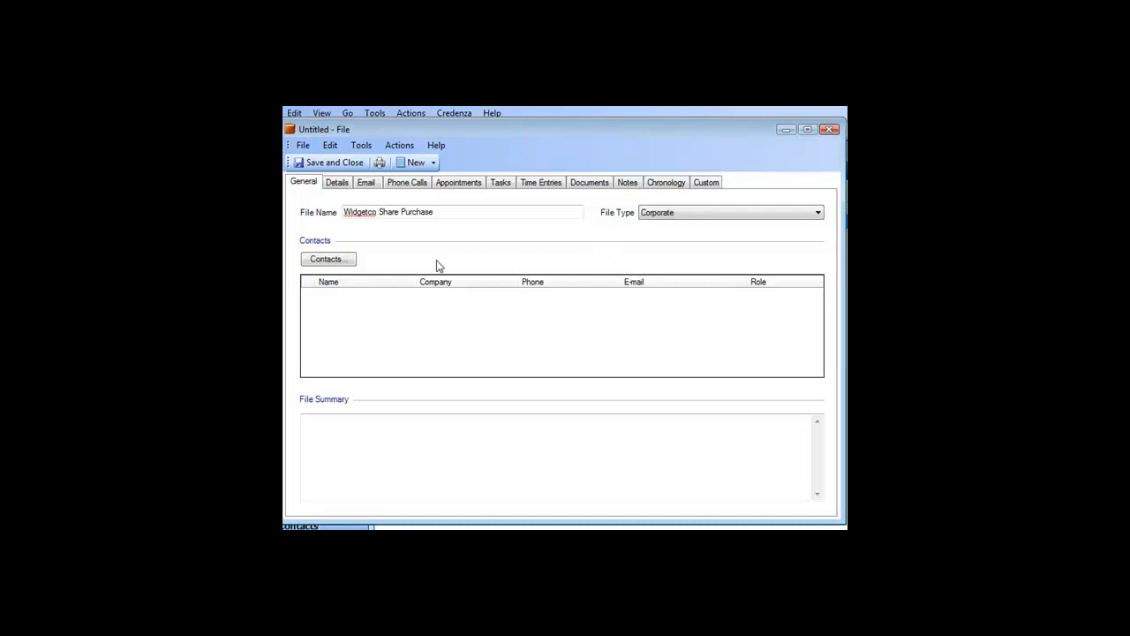
pyautogui.moveTo(449, 346)
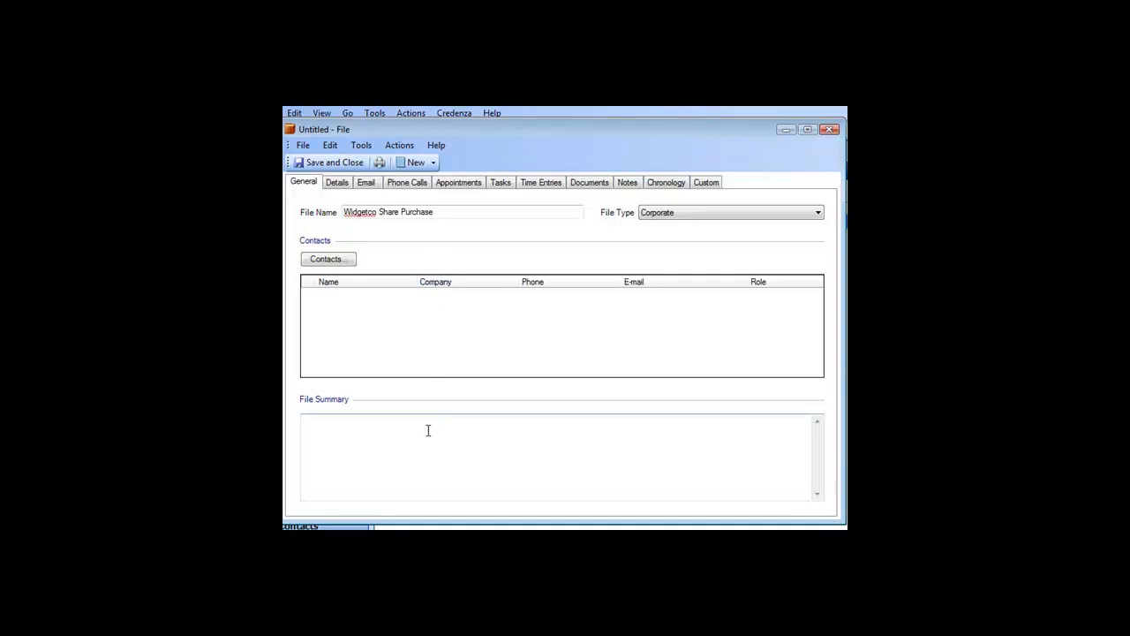
pyautogui.click(427, 431)
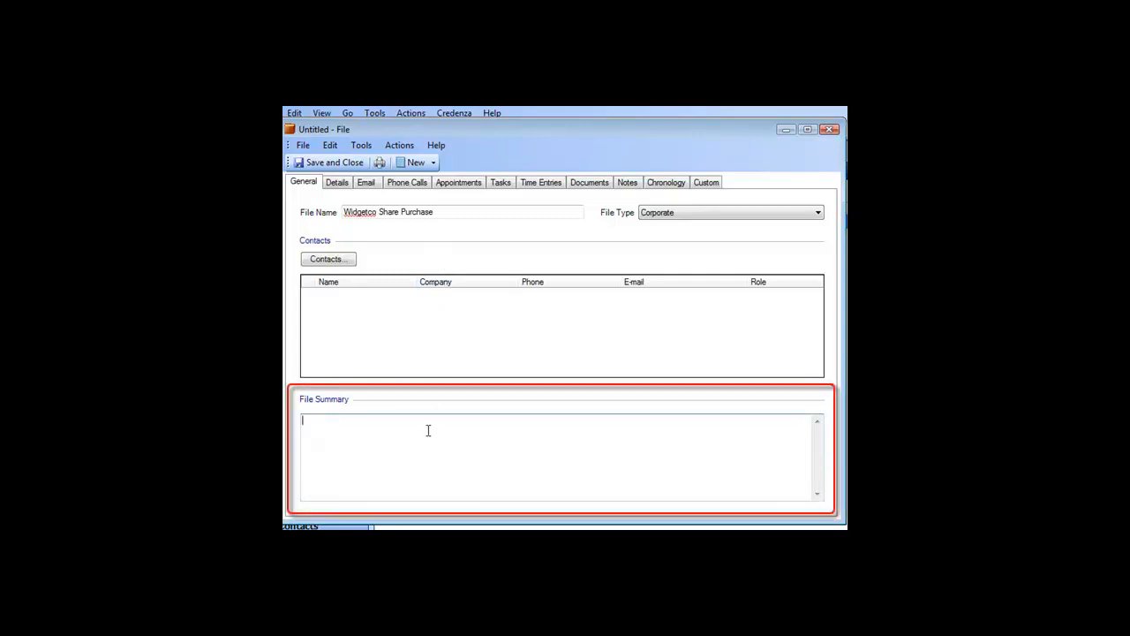
pyautogui.write('This file involves the purchase of 20,000 Class B common share in Acme by our client Widgetco.')
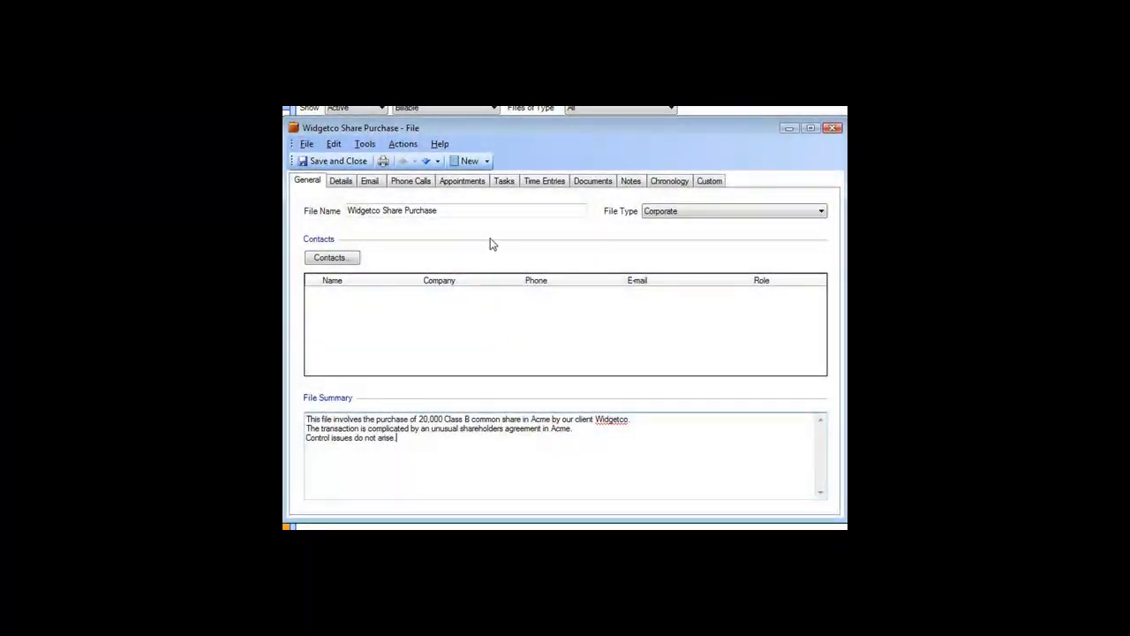
pyautogui.moveTo(484, 209)
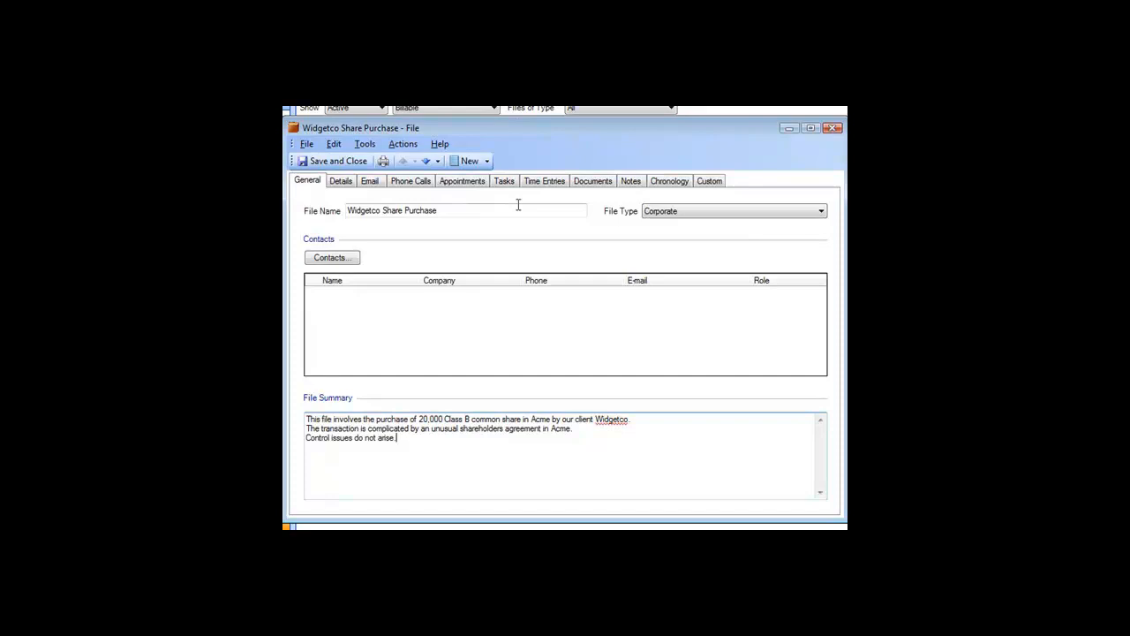
pyautogui.moveTo(615, 353)
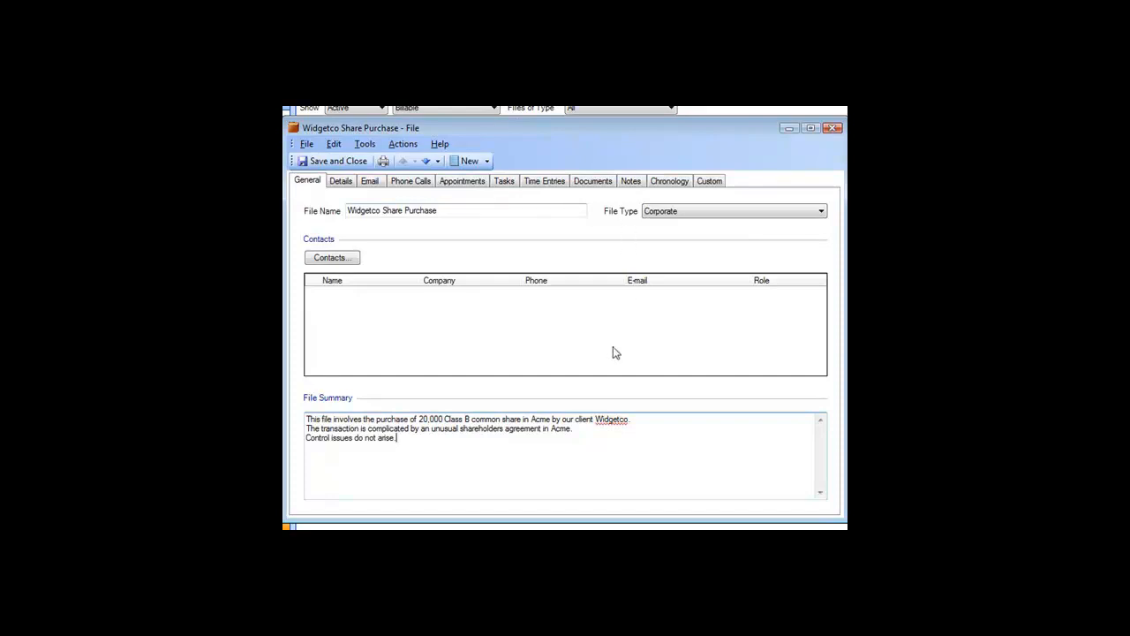
pyautogui.moveTo(648, 336)
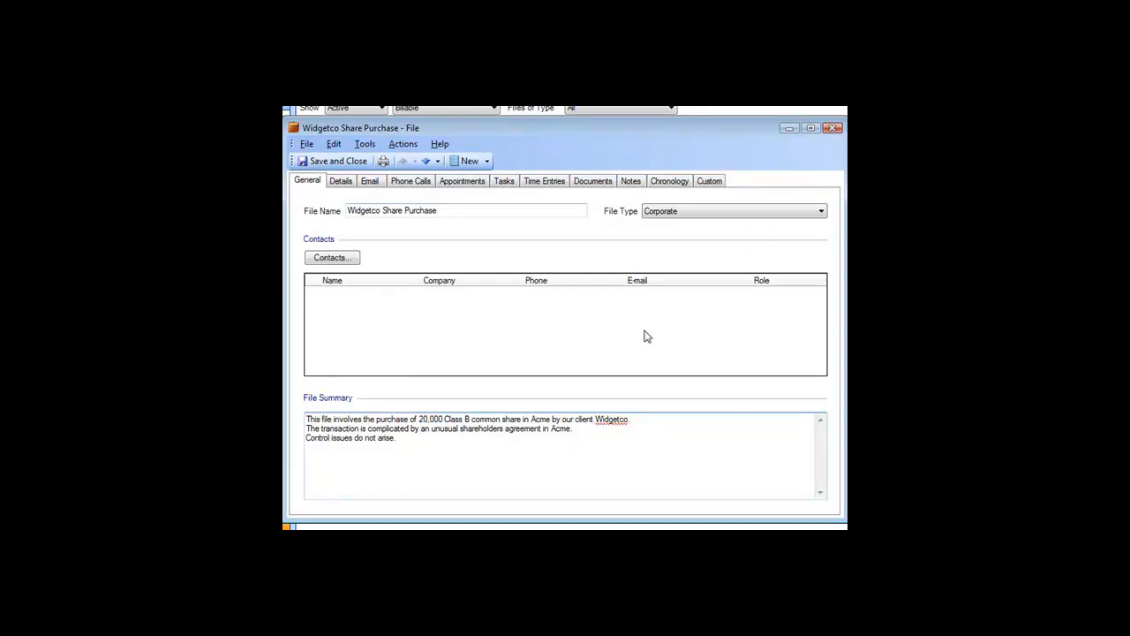
# Associate the Widgetco International contact with the file as Client.
pyautogui.click(332, 258)
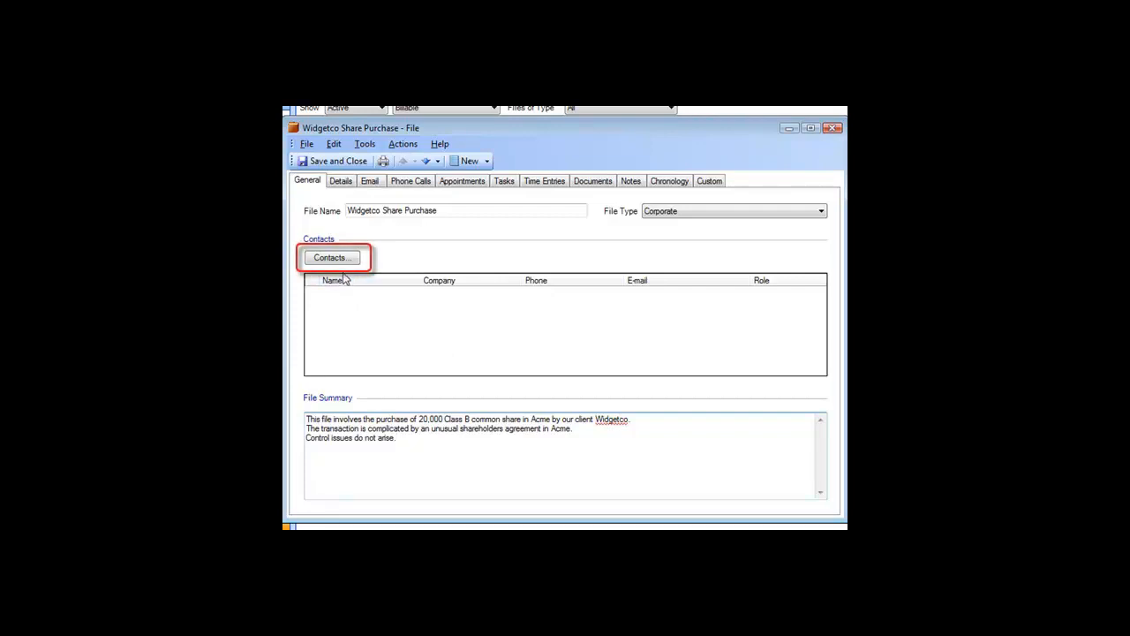
pyautogui.click(332, 258)
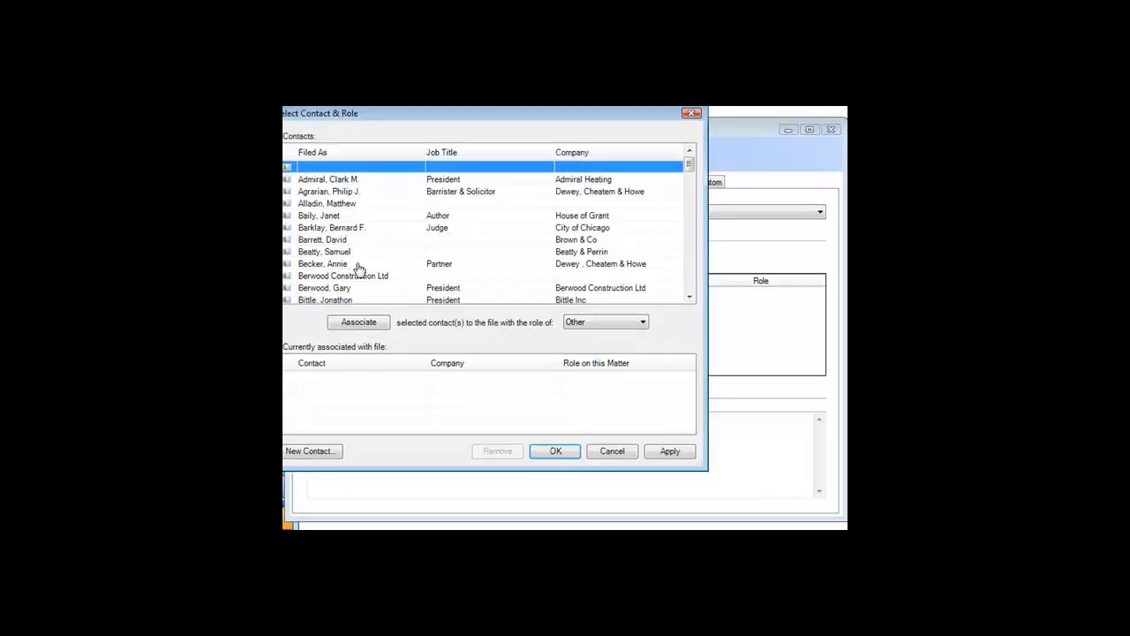
pyautogui.scroll(-3)
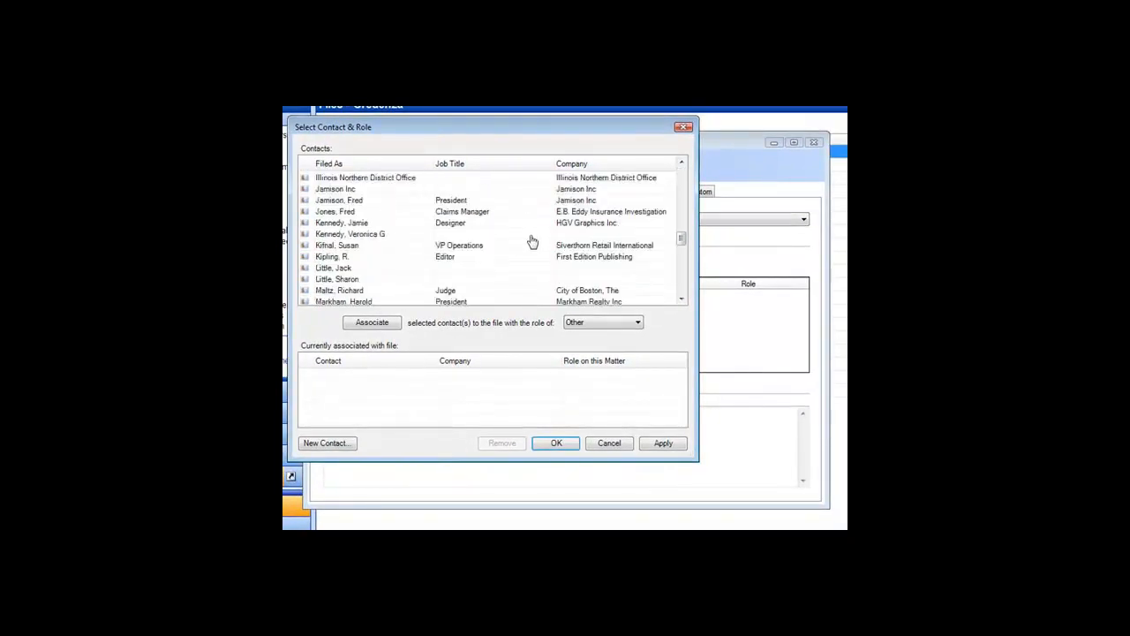
pyautogui.scroll(-3)
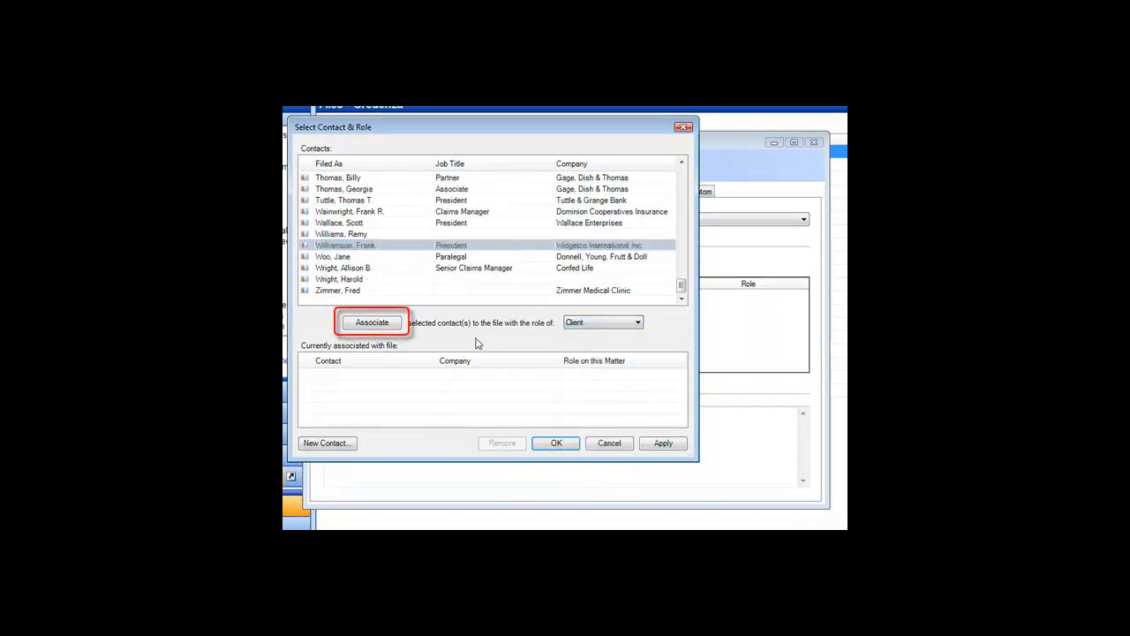
pyautogui.click(371, 322)
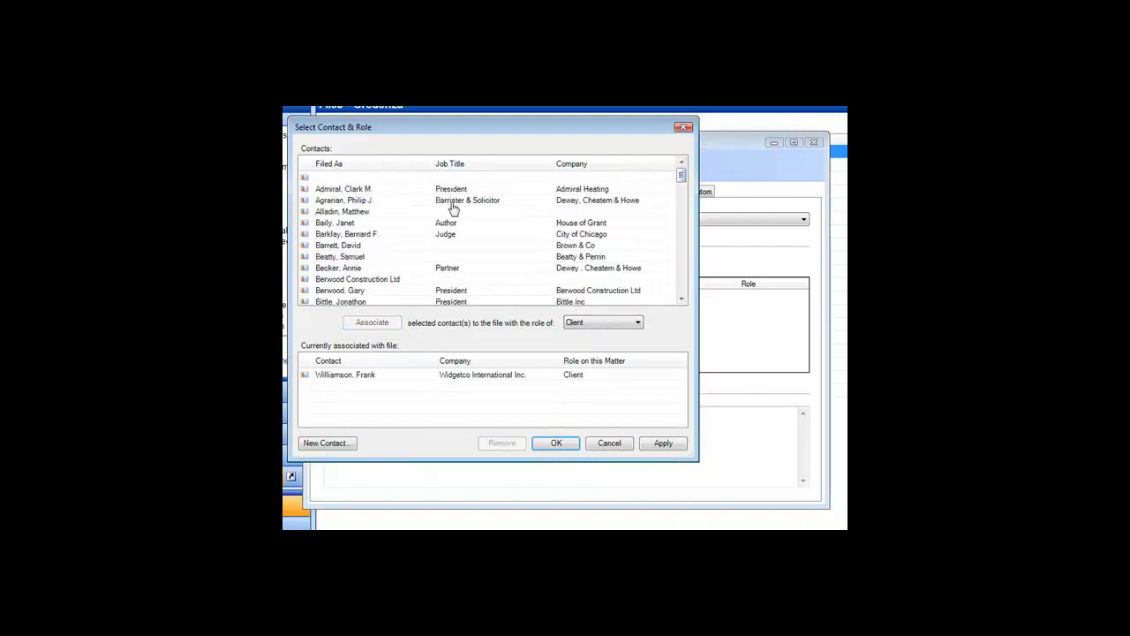
# Associate the Dewey, Cheatem & Howe contact with the file as Lawyer.
pyautogui.click(636, 322)
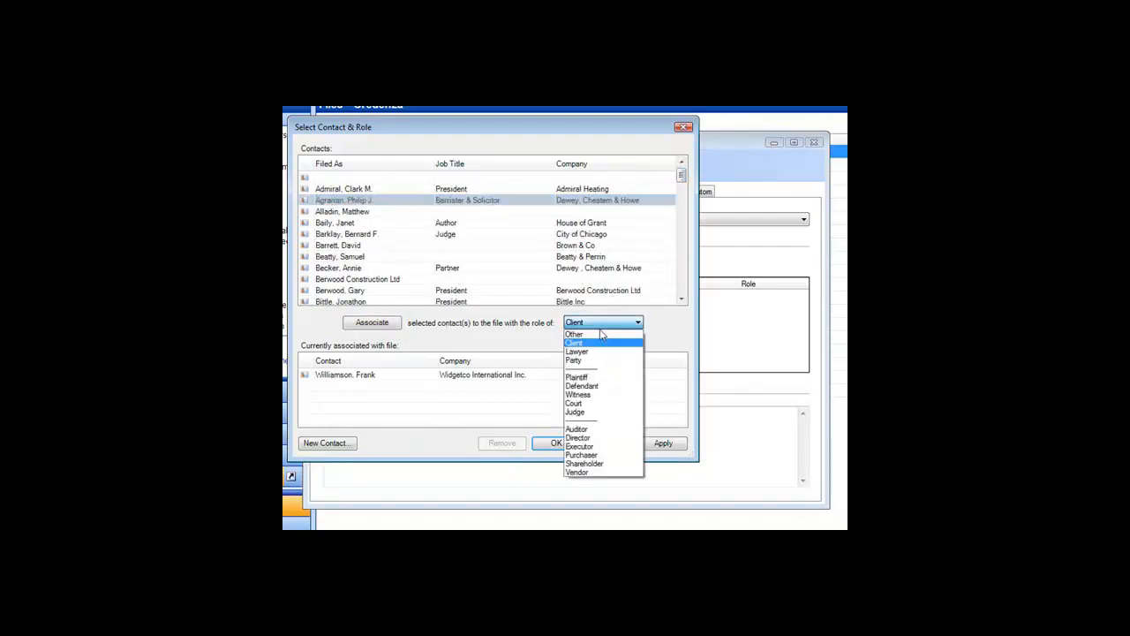
pyautogui.click(575, 350)
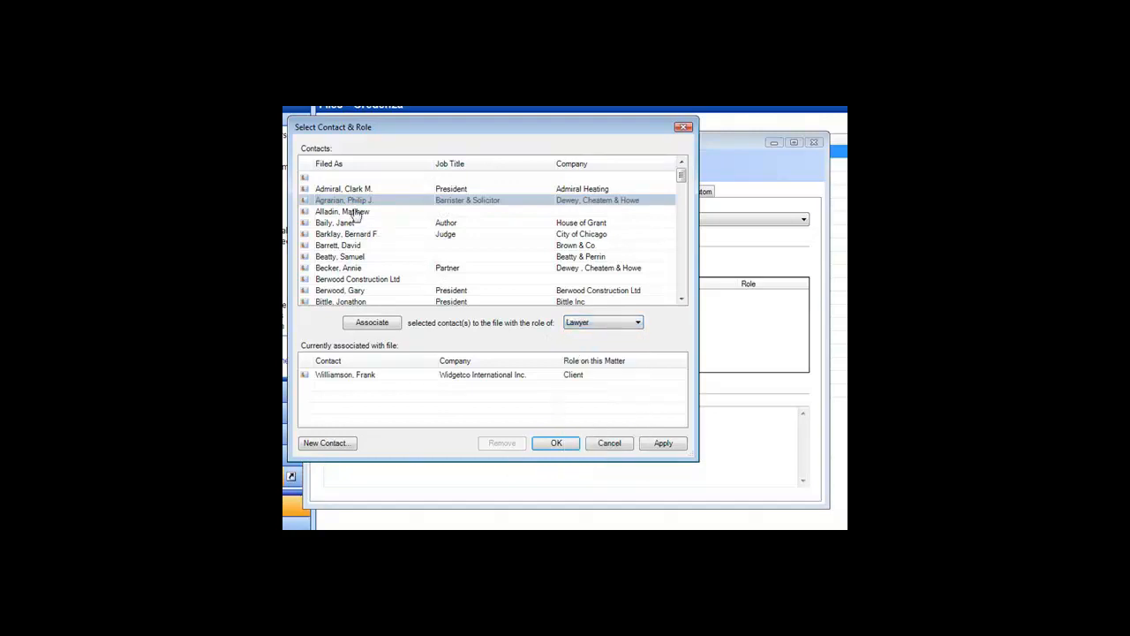
pyautogui.click(371, 321)
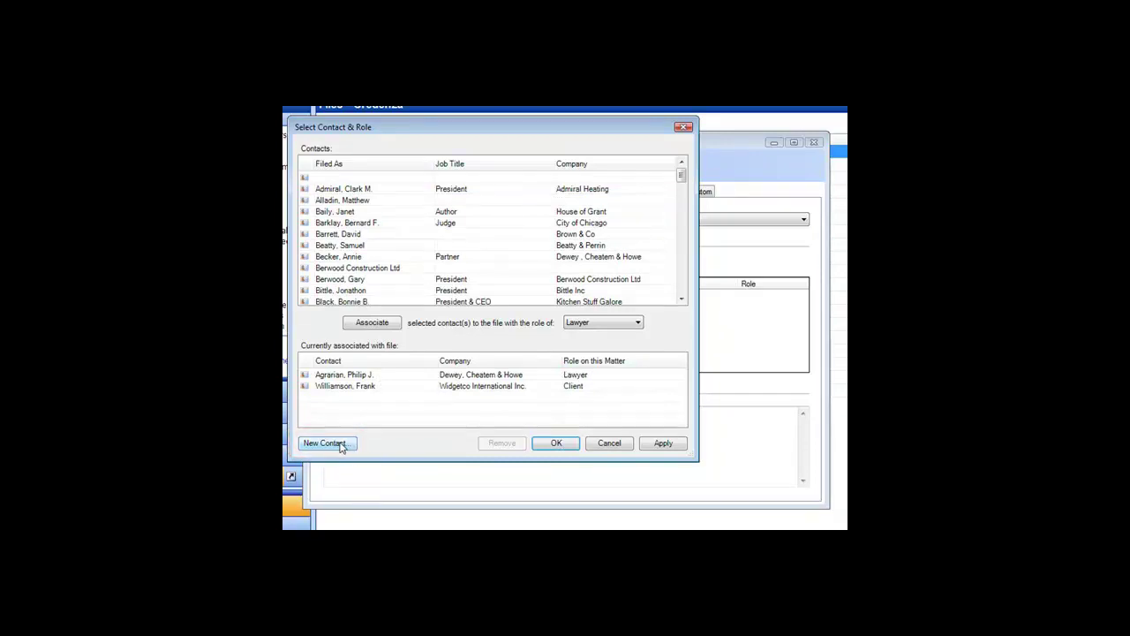
pyautogui.click(325, 444)
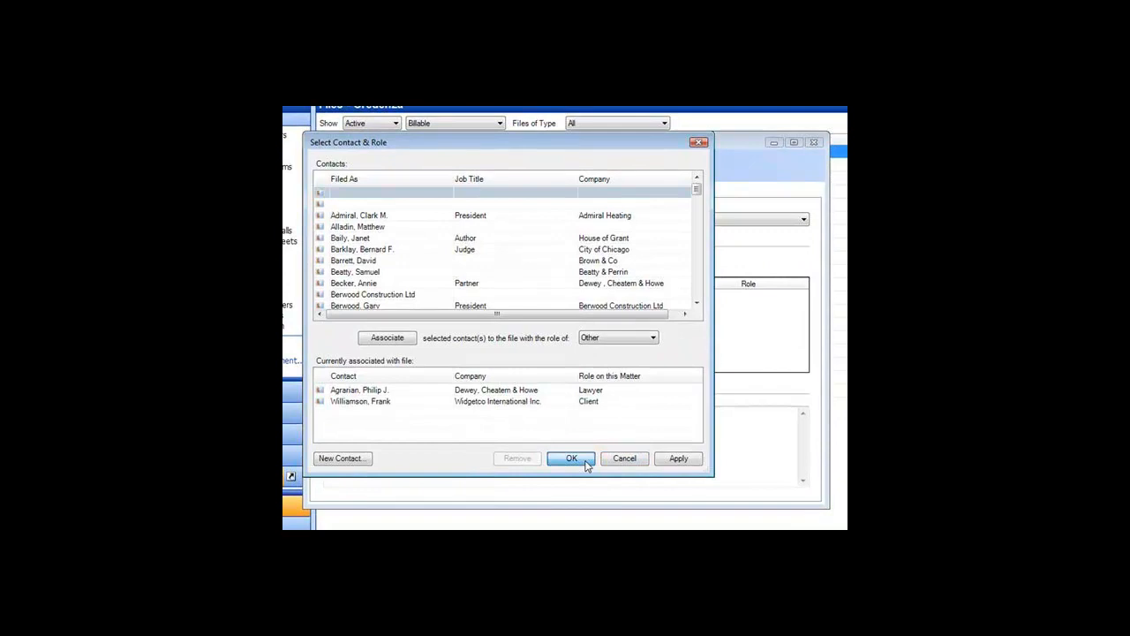
# Confirm both contact associations, keeping the second contact's role as Lawyer after checking Change Role.
pyautogui.click(570, 460)
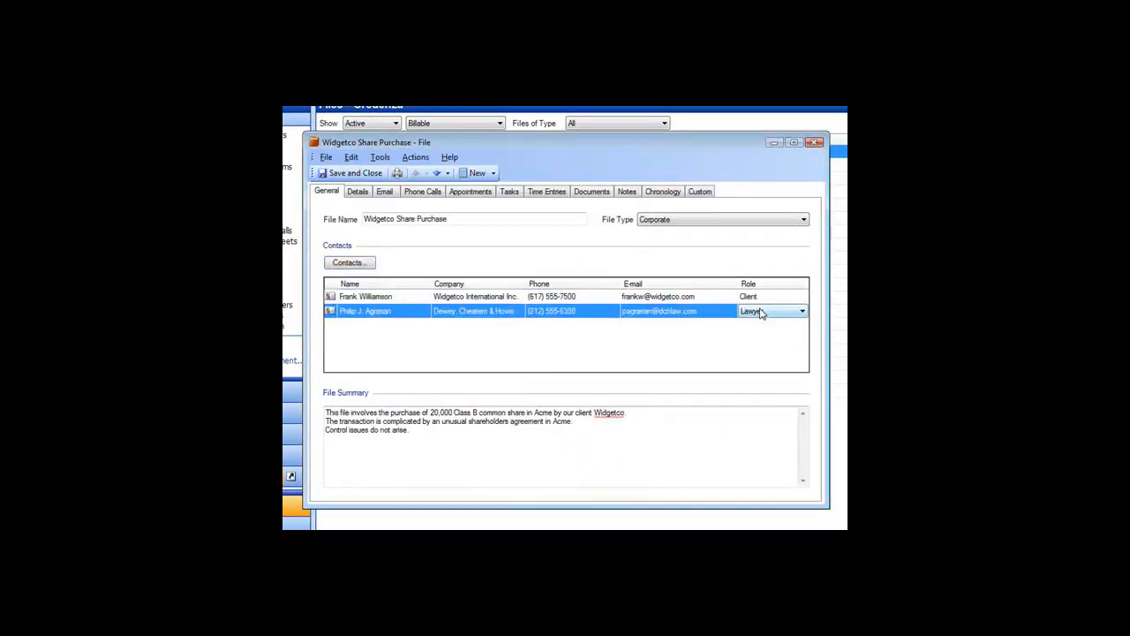
pyautogui.click(802, 311)
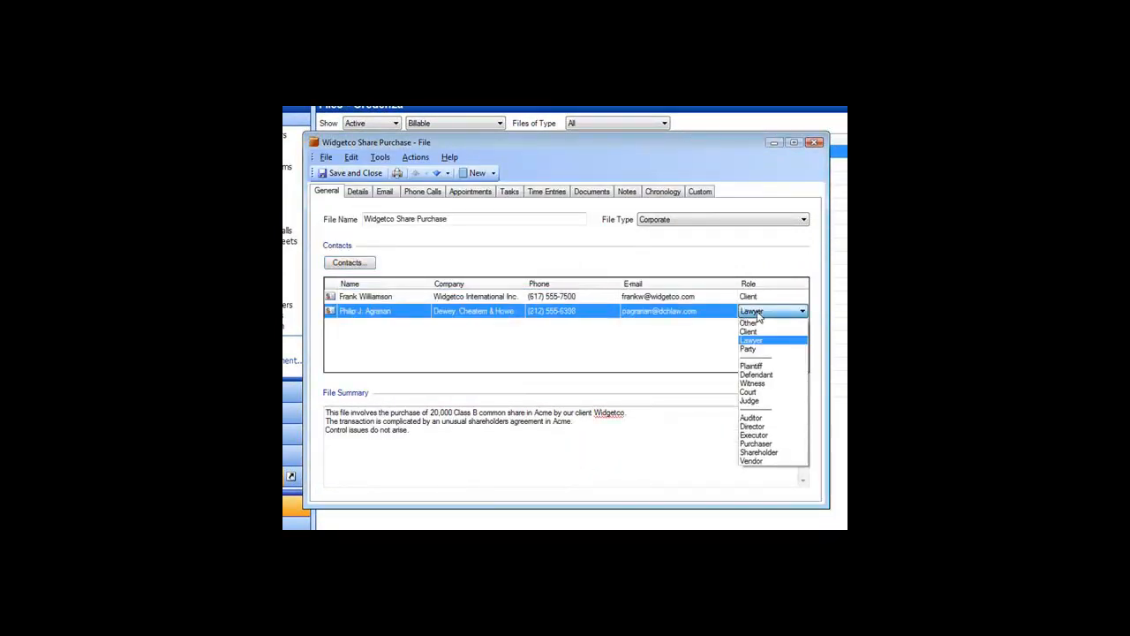
pyautogui.click(752, 340)
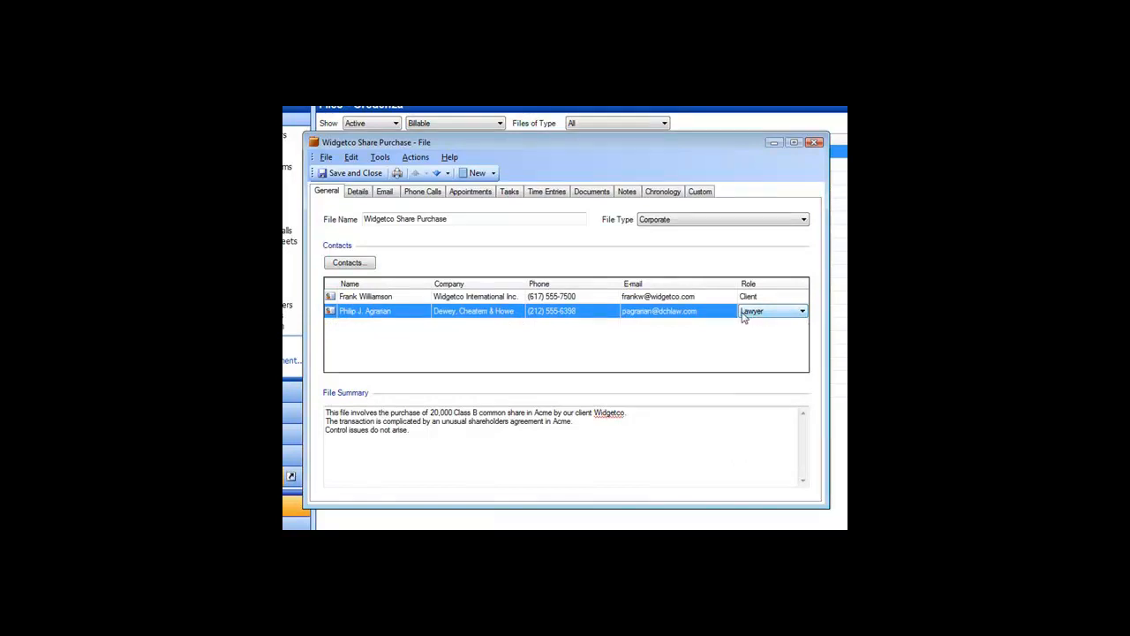
pyautogui.rightClick(364, 311)
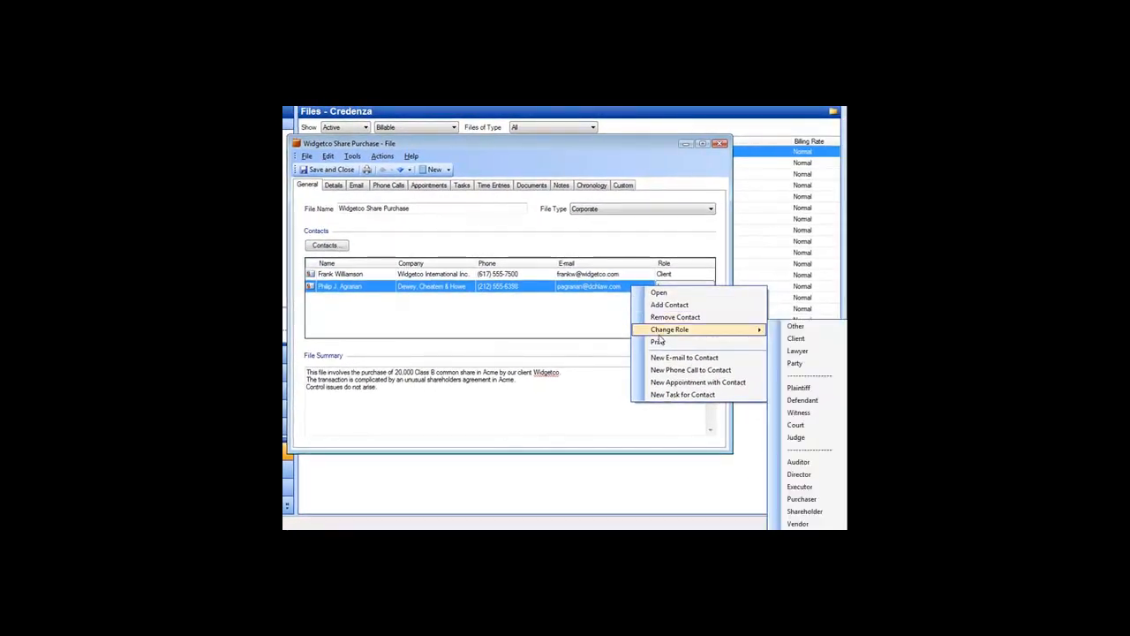
pyautogui.click(795, 350)
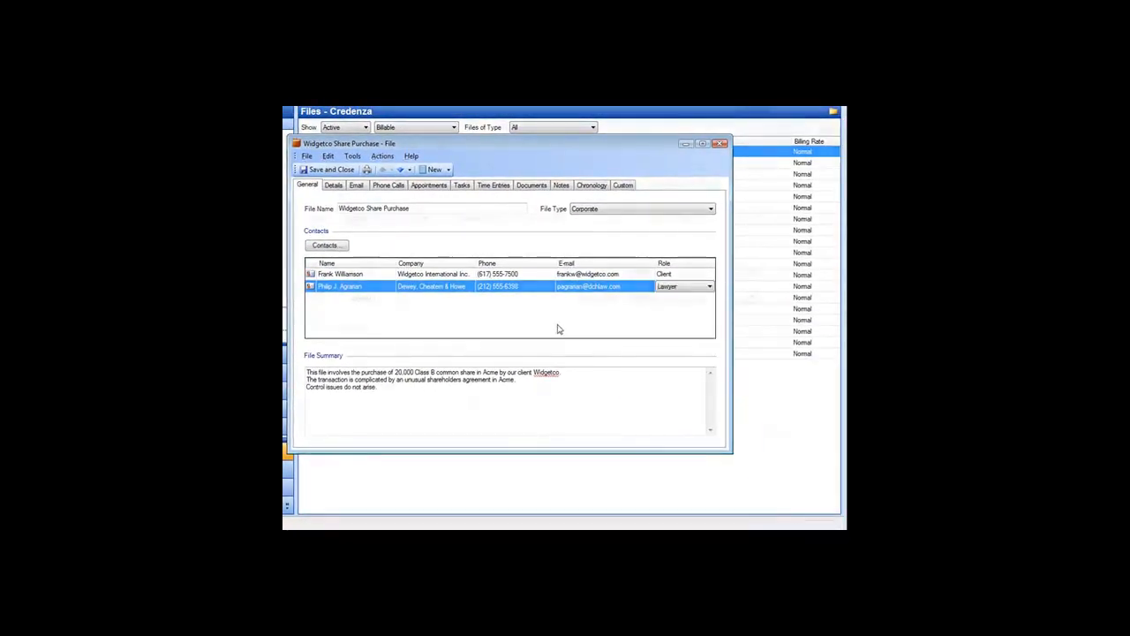
pyautogui.click(342, 182)
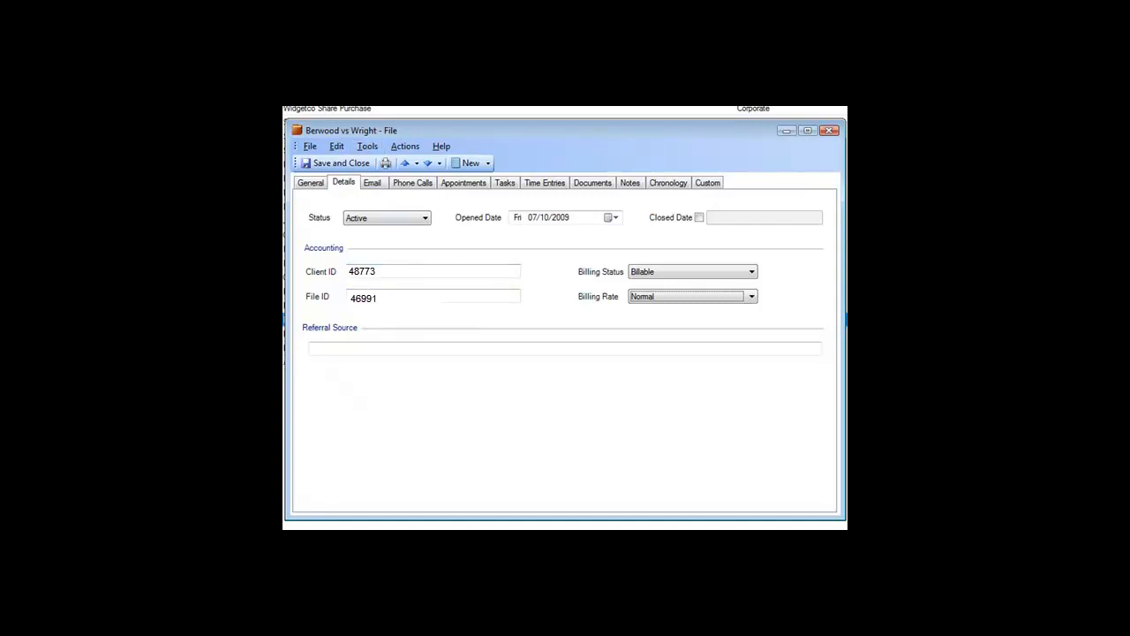
pyautogui.moveTo(501, 268)
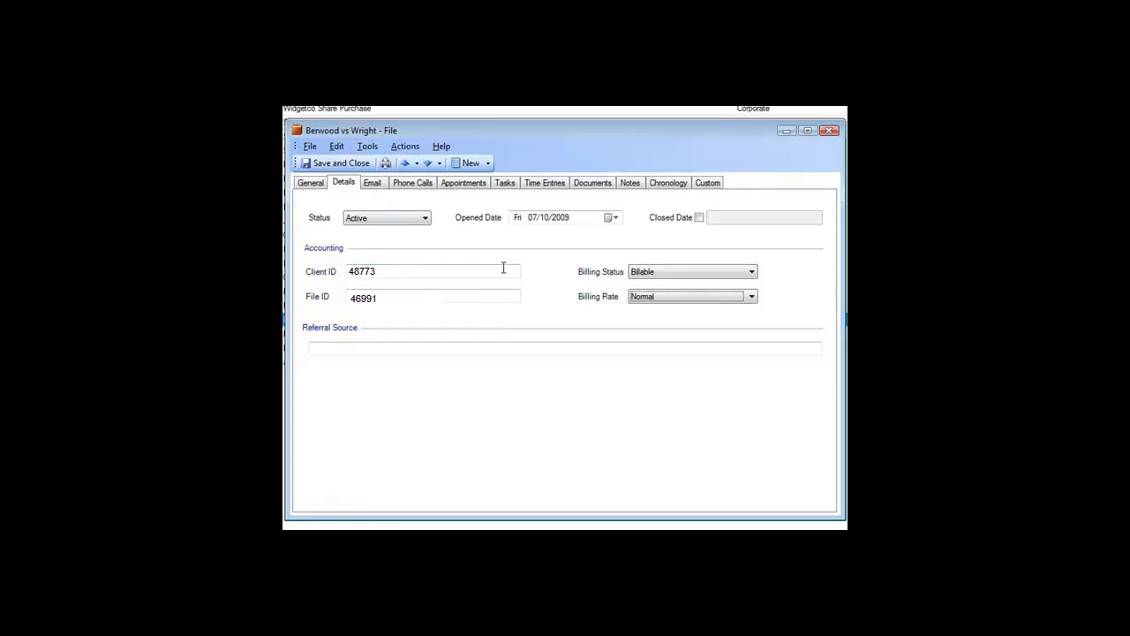
pyautogui.moveTo(550, 280)
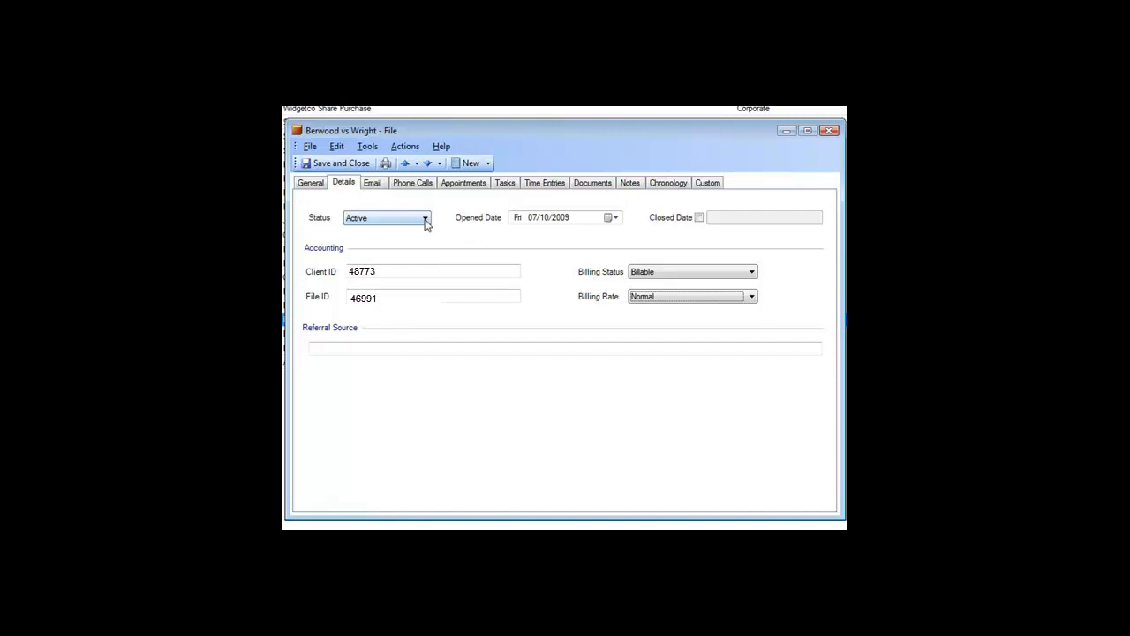
# Set Benwood vs Wright's status to Closed and enter 'Yellow pages' as its Referral Source.
pyautogui.click(423, 219)
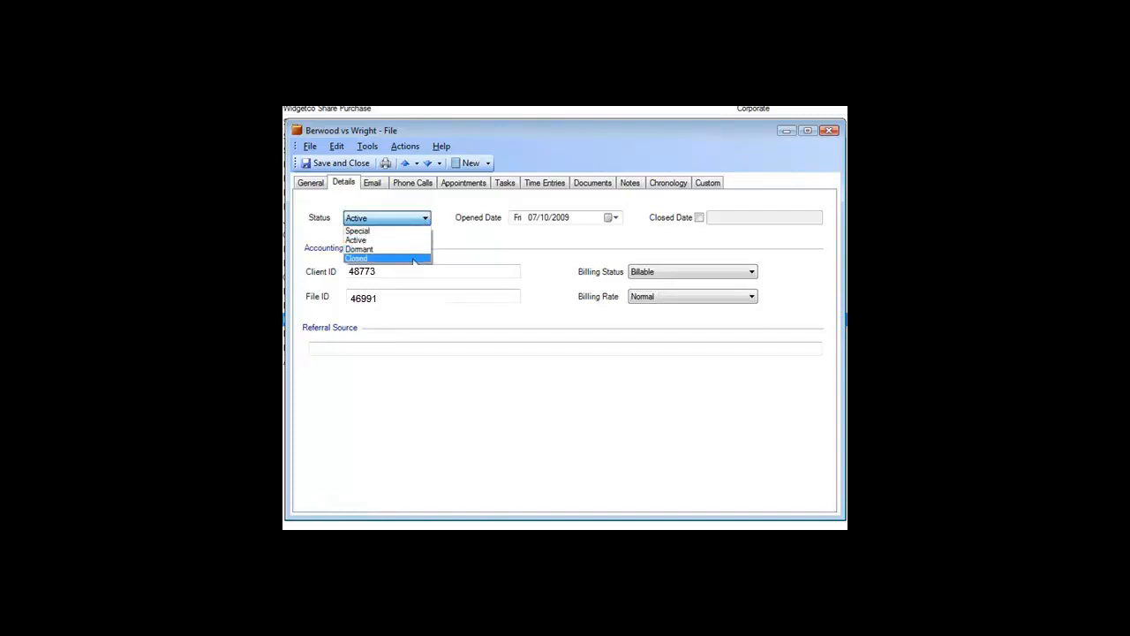
pyautogui.click(382, 258)
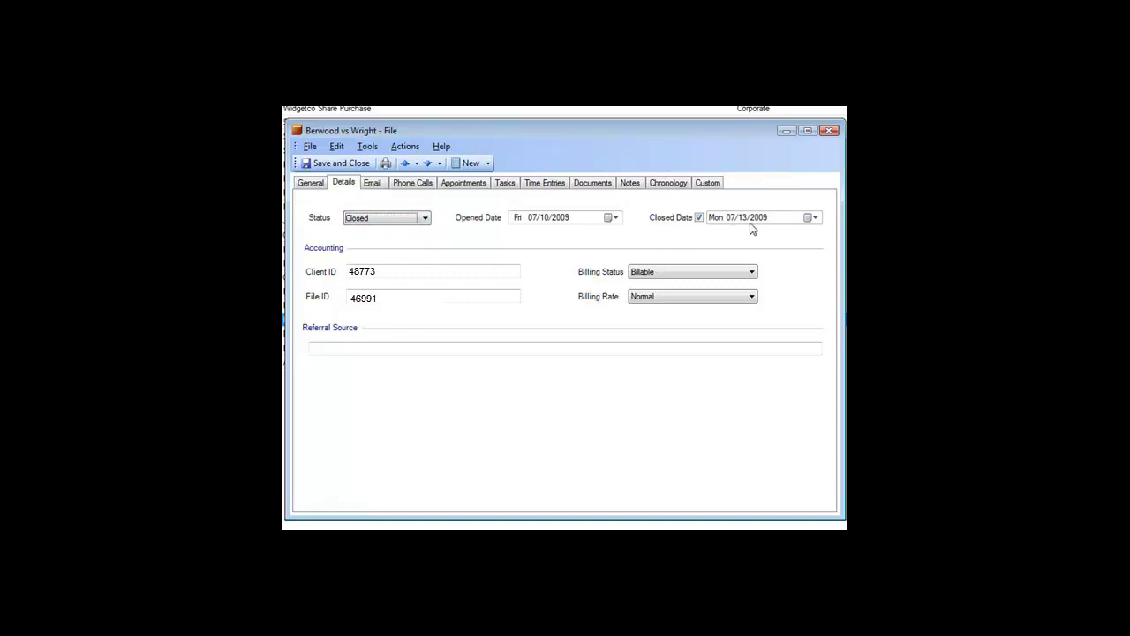
pyautogui.click(751, 226)
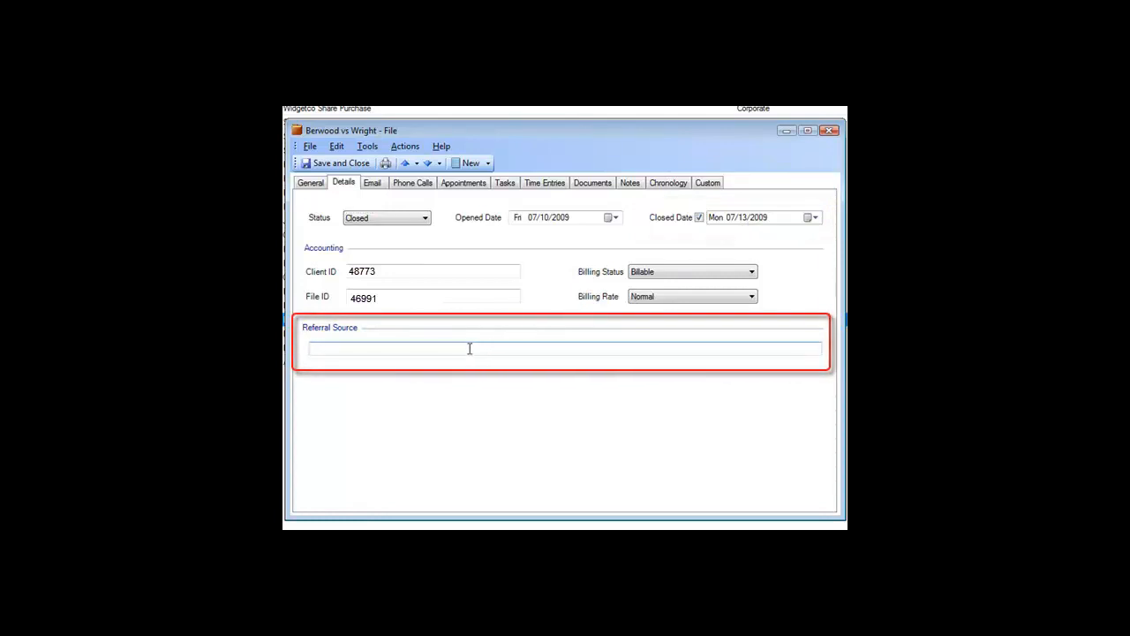
pyautogui.write('Yellow pages')
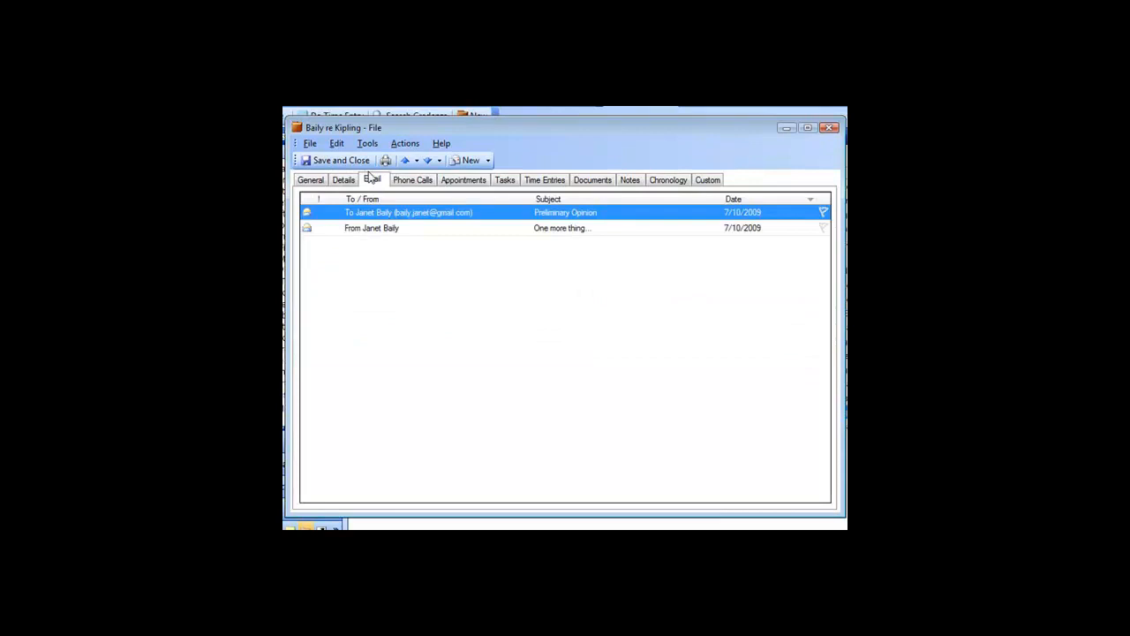
pyautogui.click(463, 180)
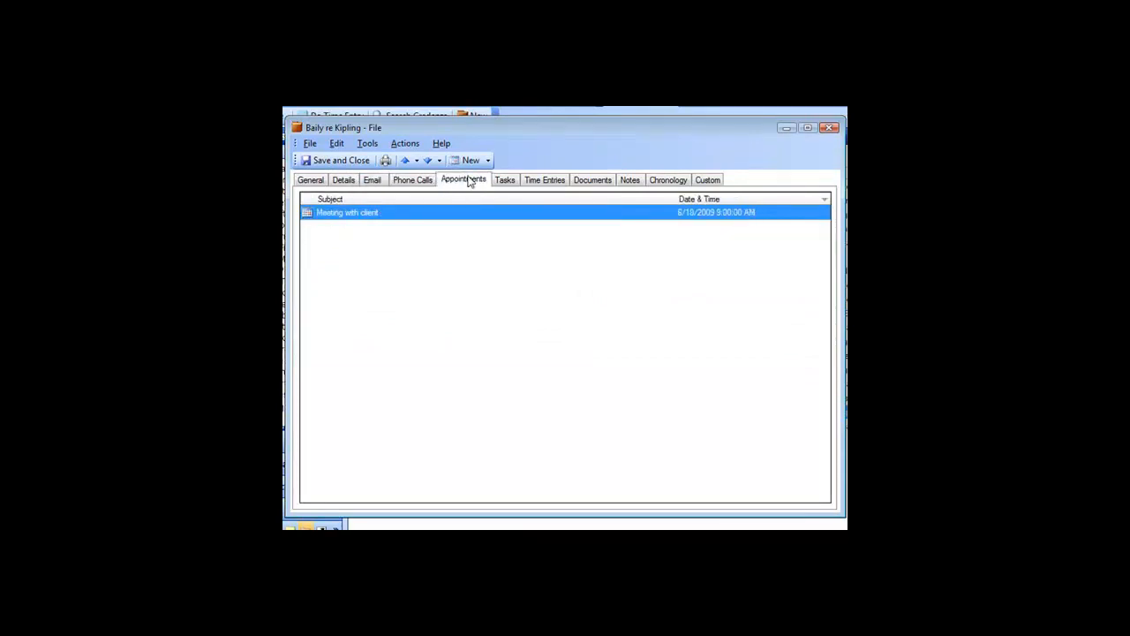
pyautogui.click(628, 180)
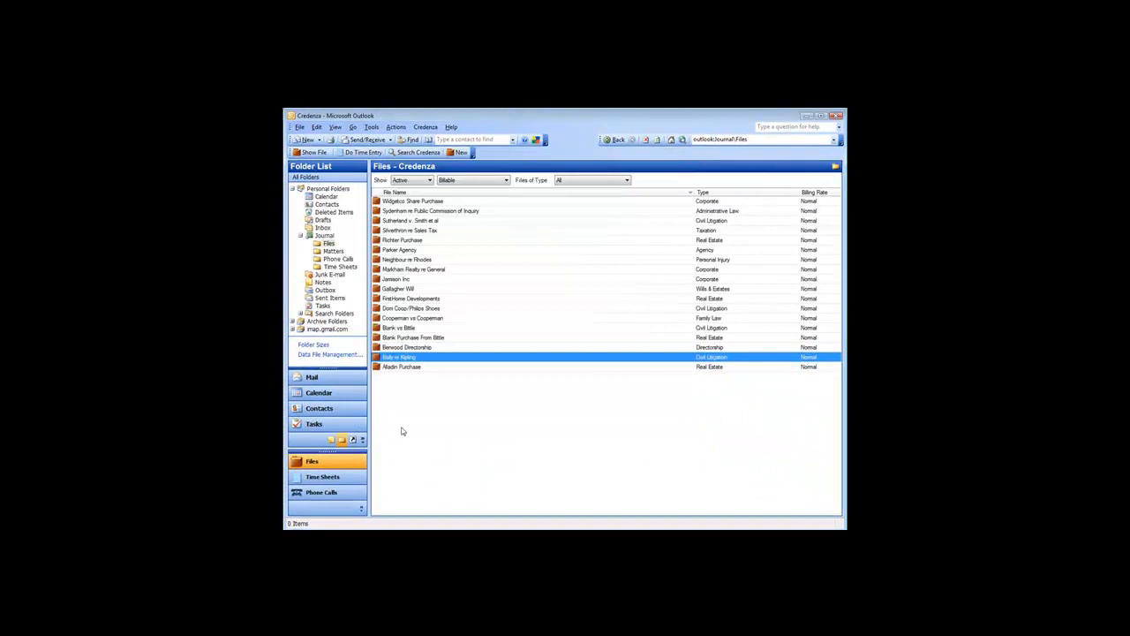
pyautogui.click(315, 424)
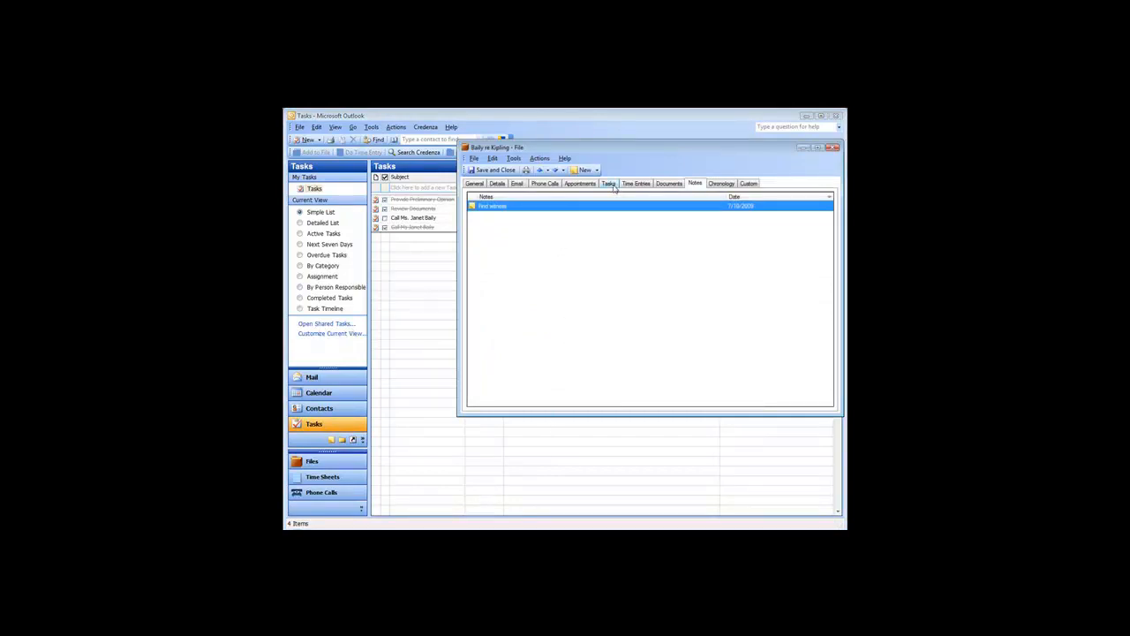
pyautogui.click(636, 182)
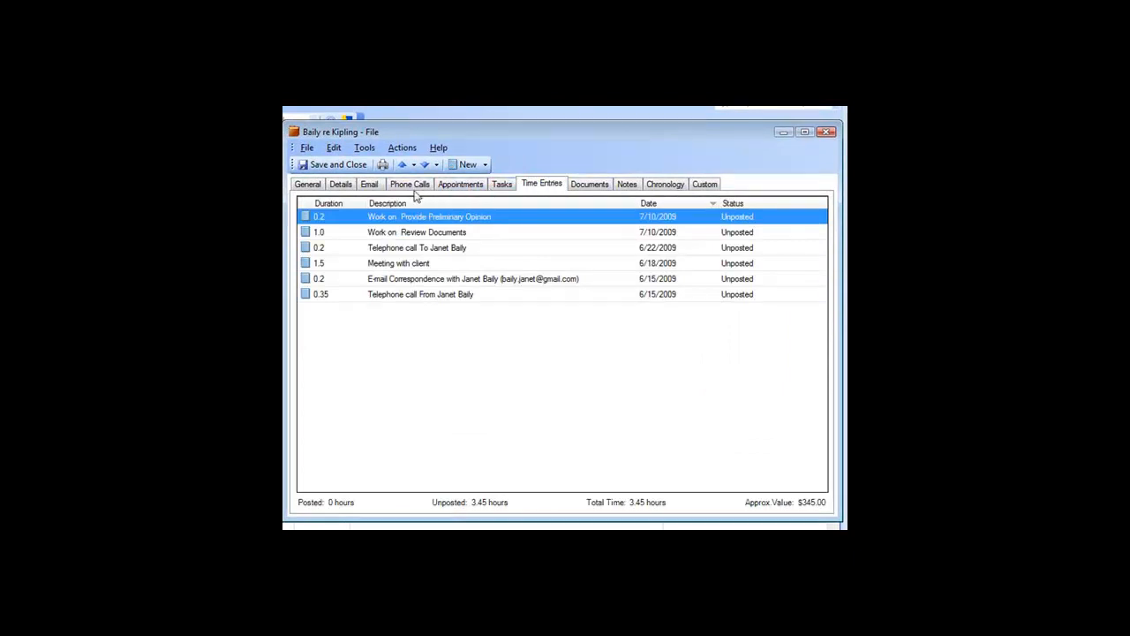
pyautogui.click(409, 184)
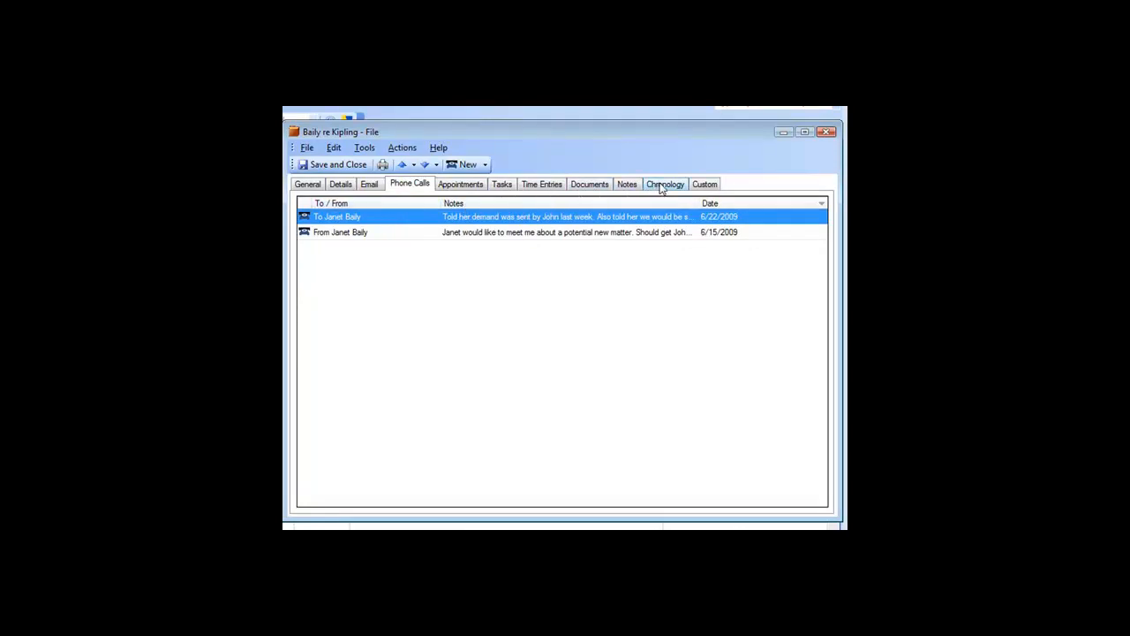
# View Baily vs Kipling's combined Chronology, then its Custom litigation fields such as County Court and Judge Judy.
pyautogui.click(664, 184)
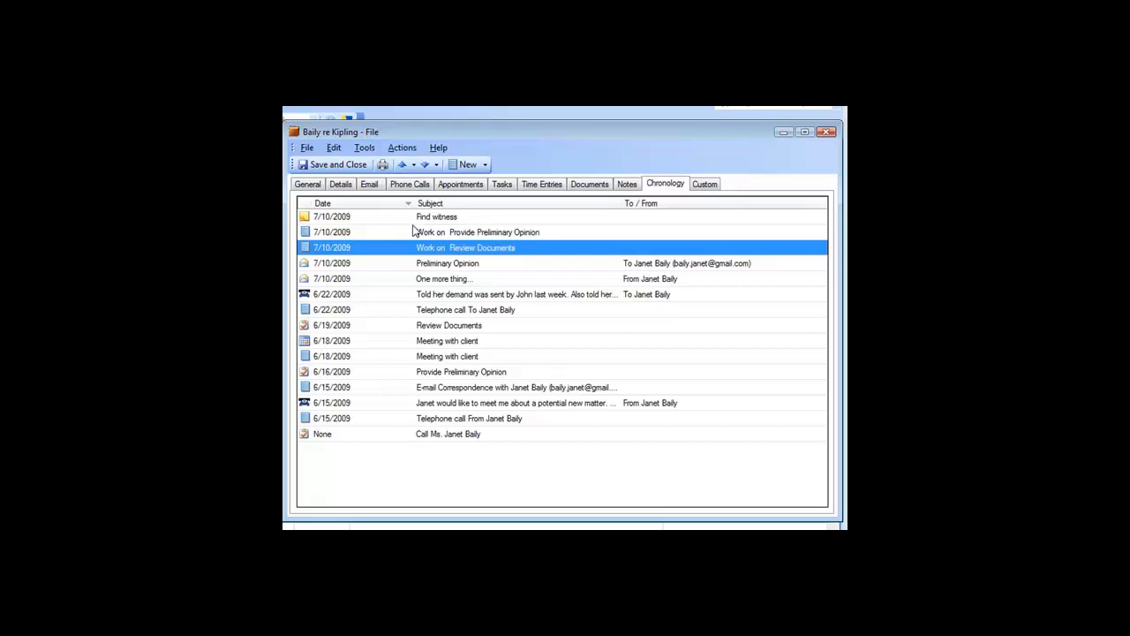
pyautogui.moveTo(395, 394)
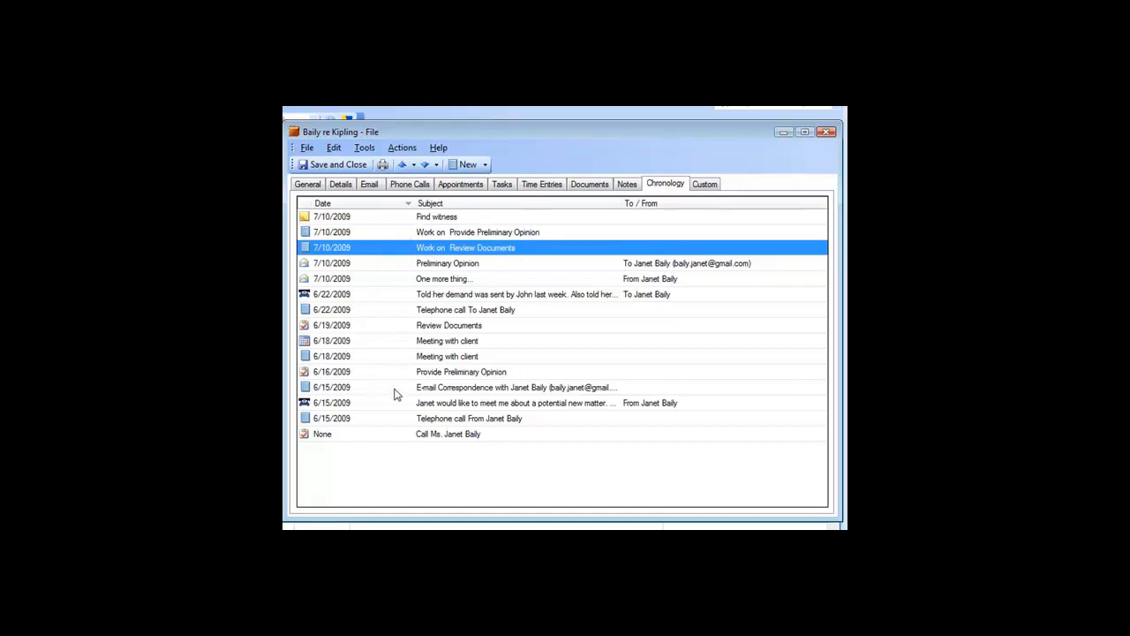
pyautogui.moveTo(391, 304)
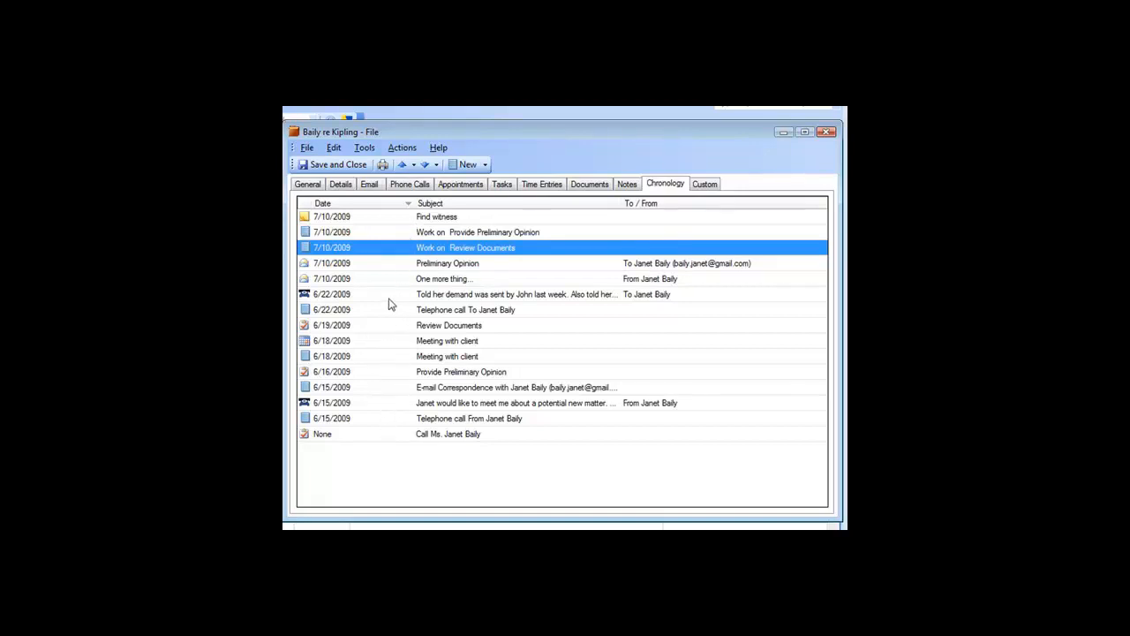
pyautogui.moveTo(388, 299)
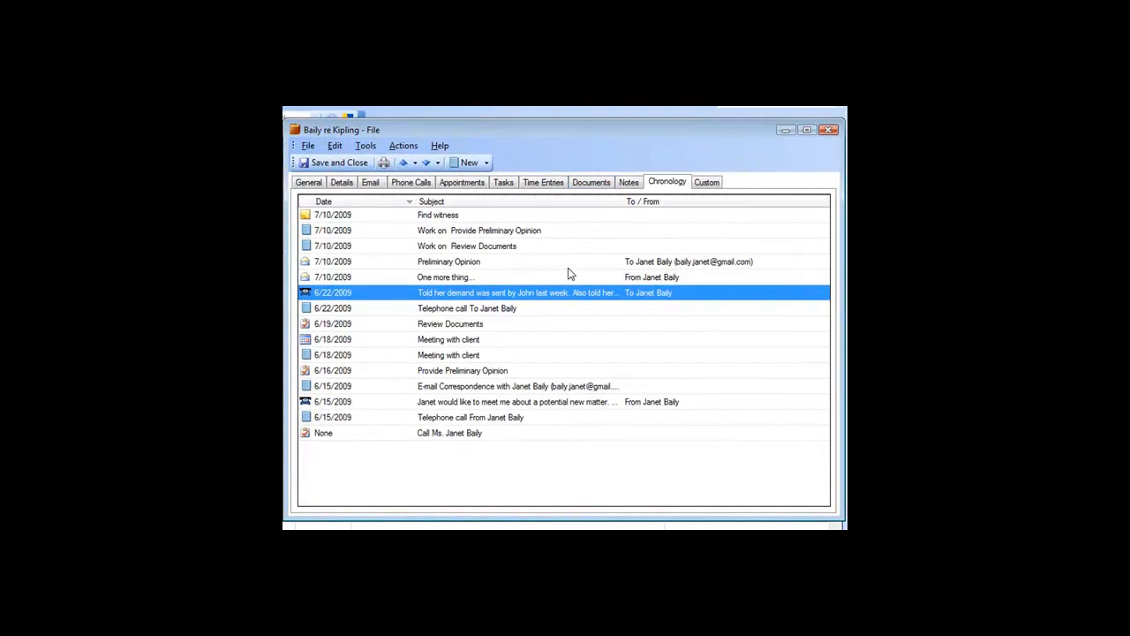
pyautogui.click(707, 181)
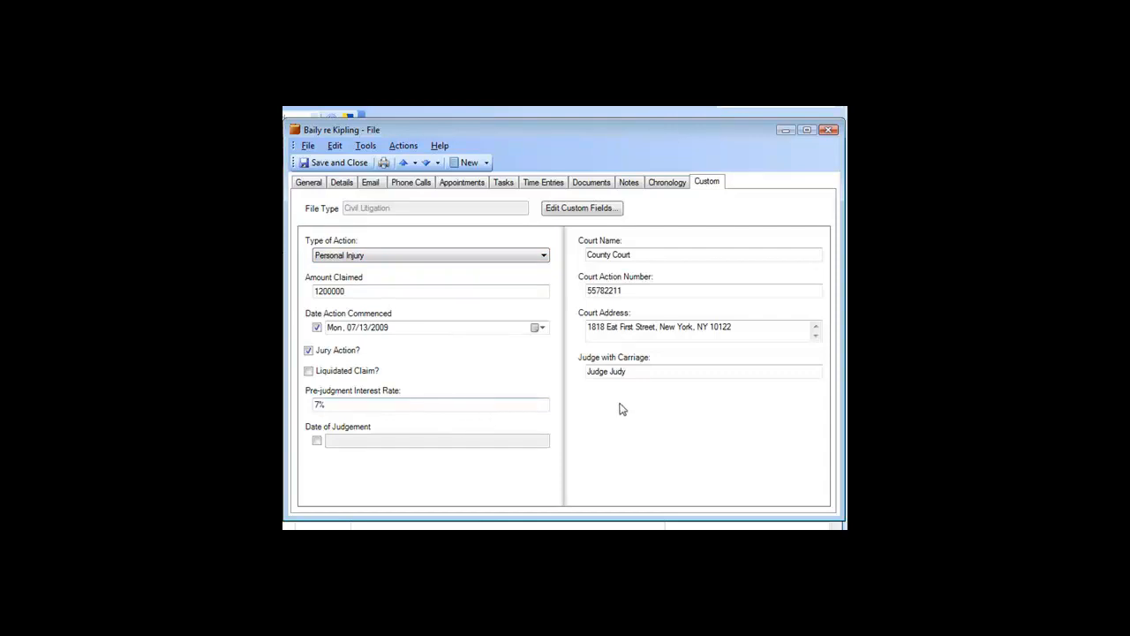
pyautogui.moveTo(627, 410)
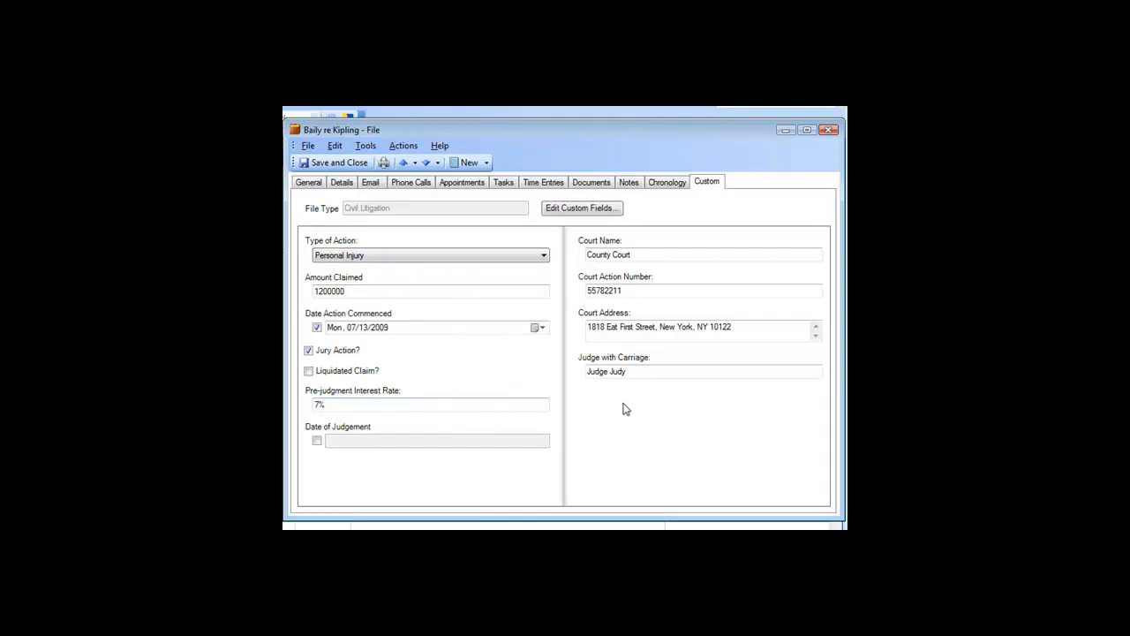
pyautogui.moveTo(548, 378)
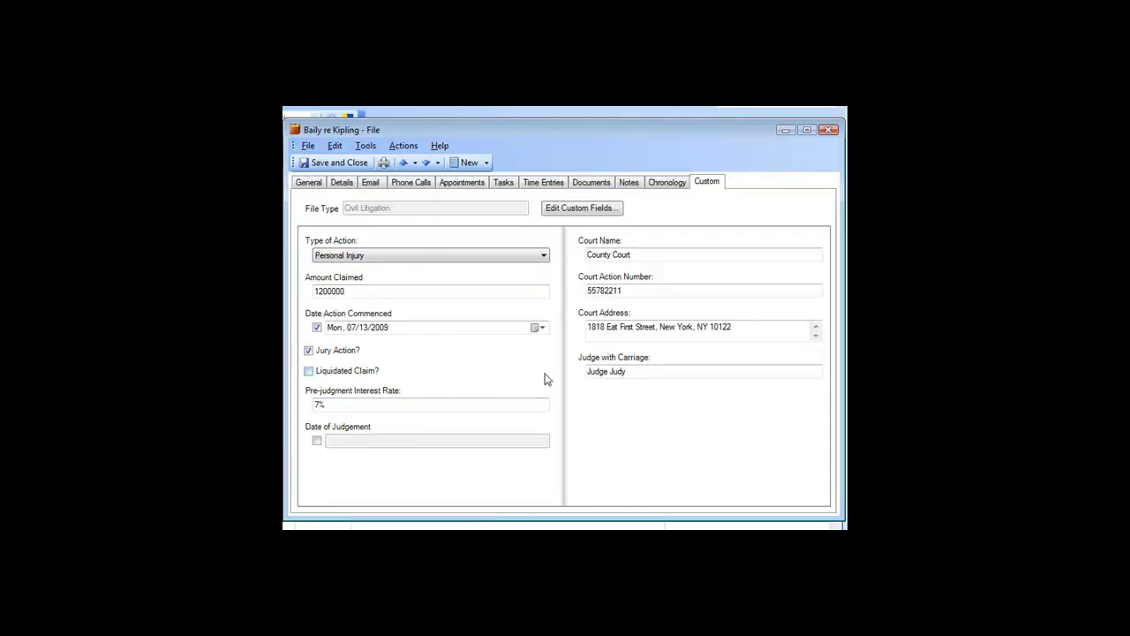
pyautogui.moveTo(356, 222)
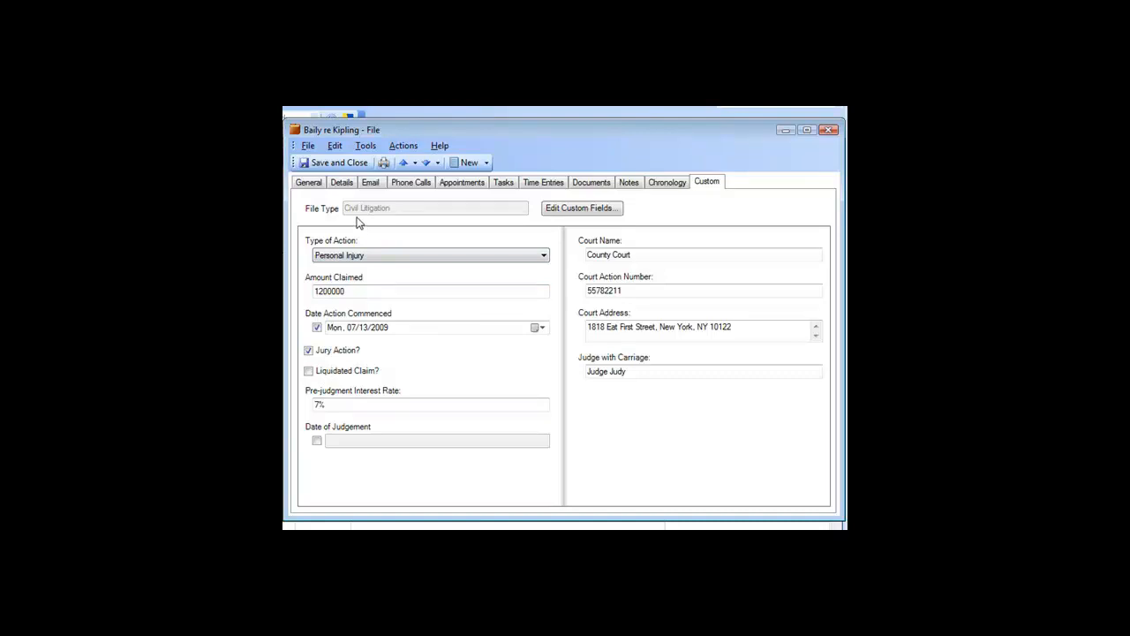
pyautogui.moveTo(449, 222)
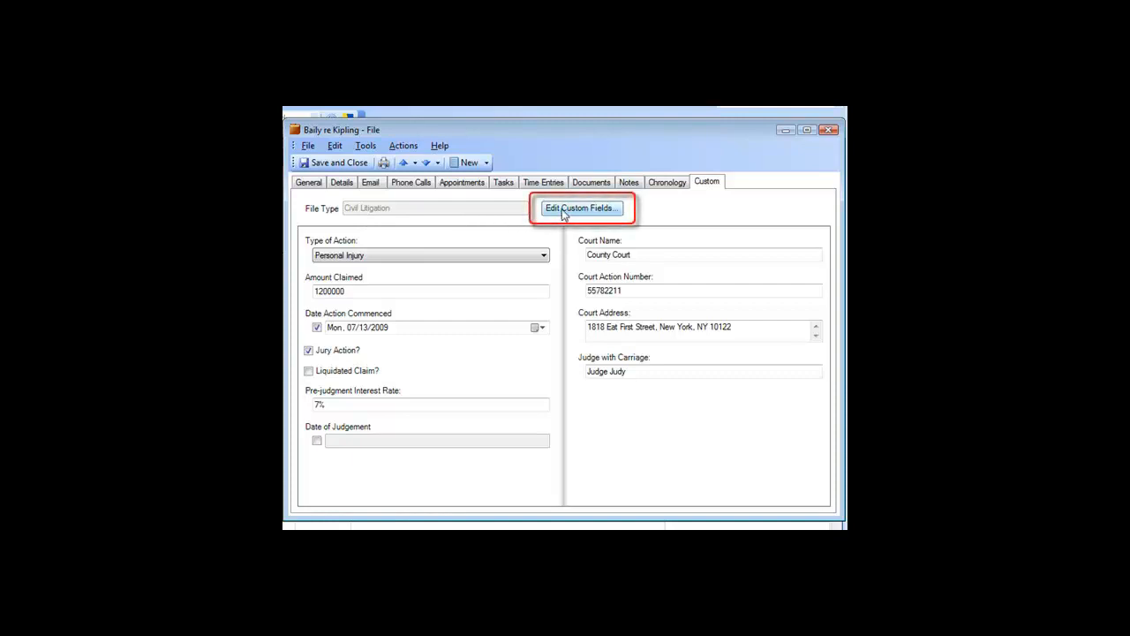
# Start Edit Custom Fields for the Civil Litigation file type.
pyautogui.click(582, 209)
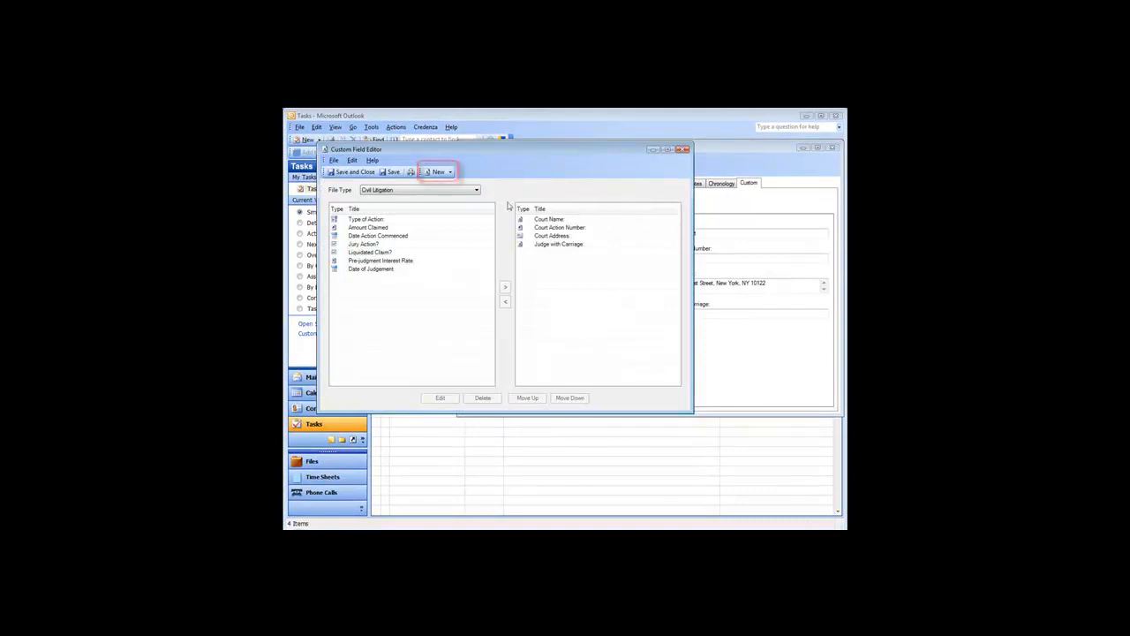
# Create a new multi-line memo field named Insurance Carrier in the Civil Litigation fields.
pyautogui.click(449, 172)
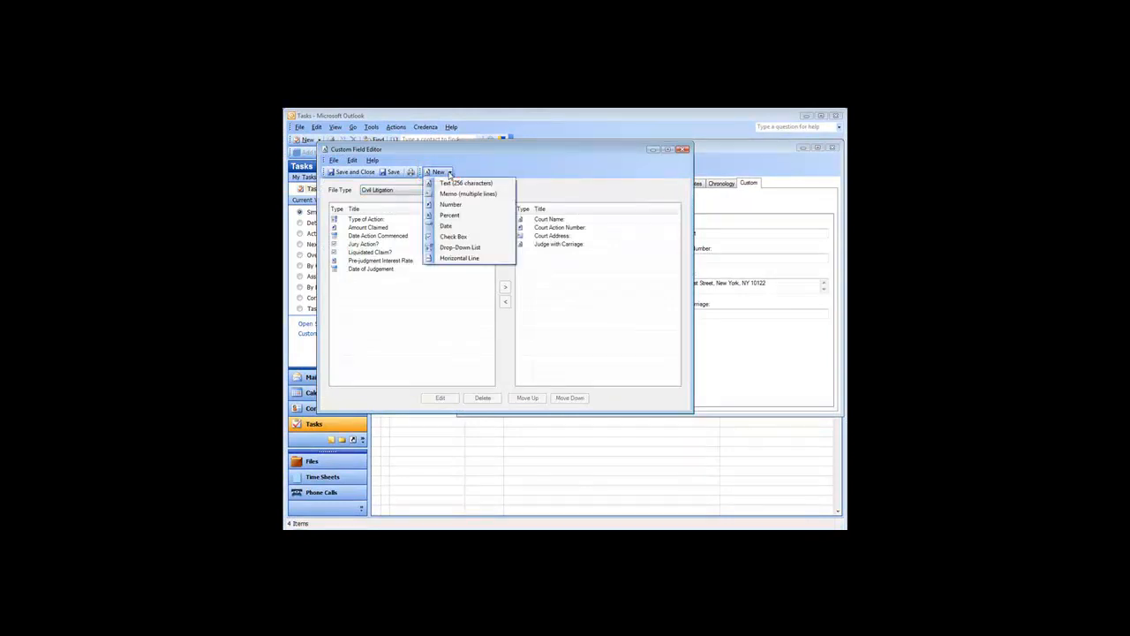
pyautogui.moveTo(470, 193)
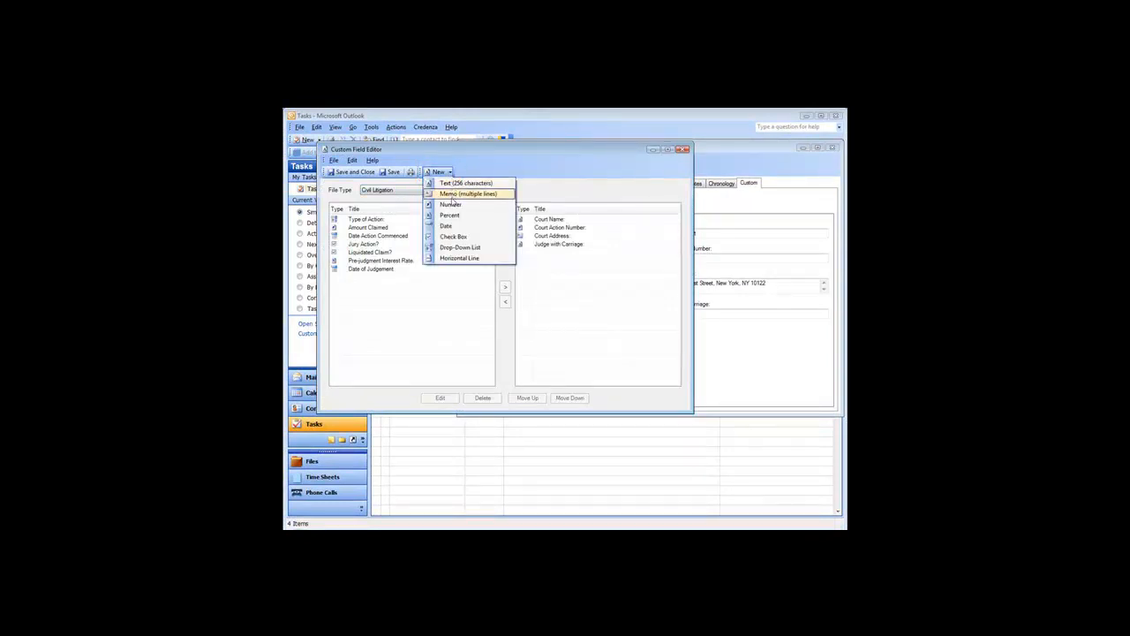
pyautogui.moveTo(451, 205)
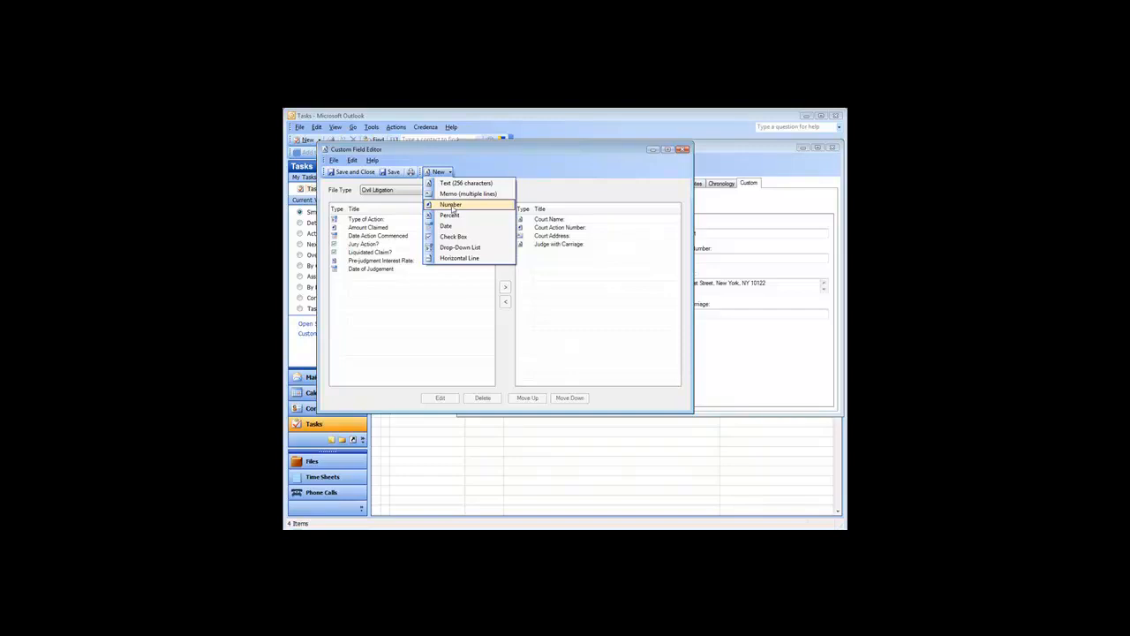
pyautogui.click(466, 193)
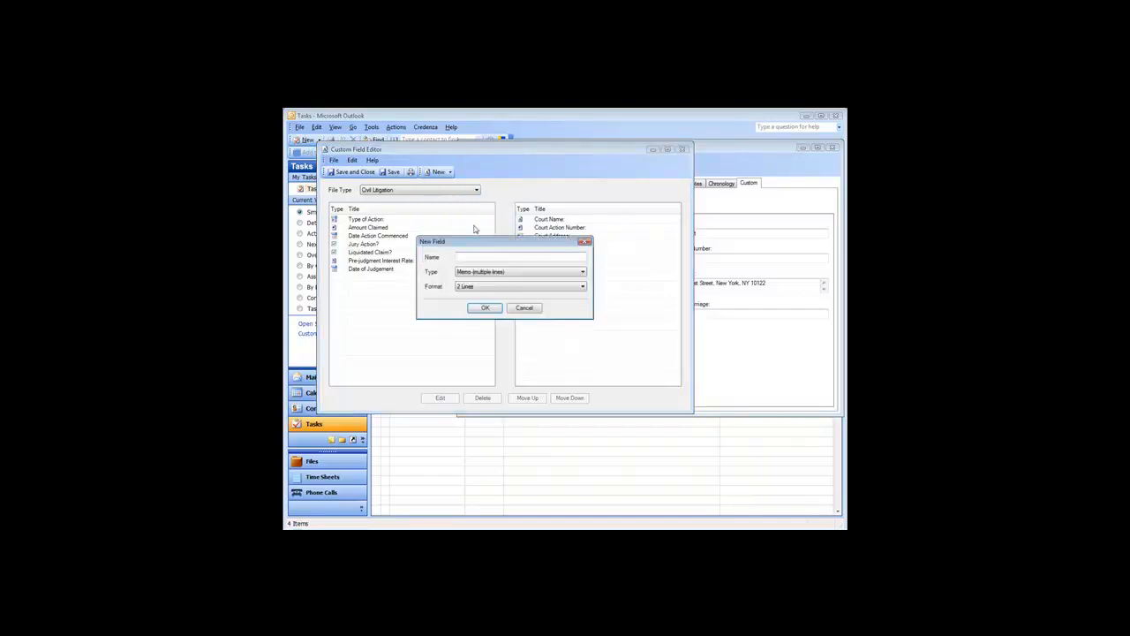
pyautogui.write('Insurance Carrier')
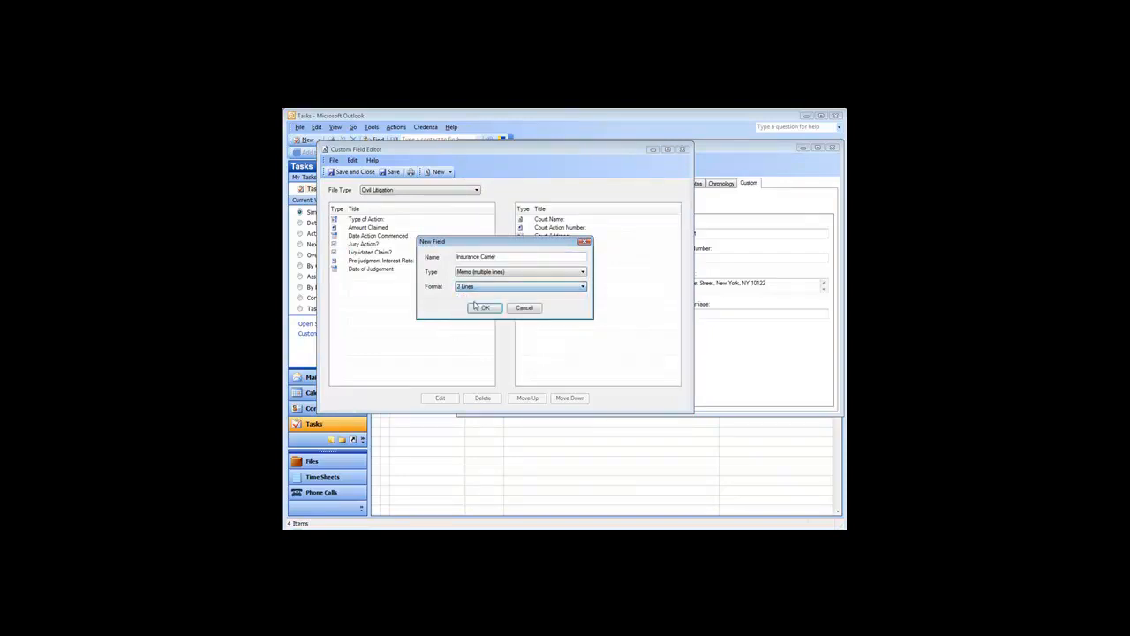
pyautogui.click(483, 307)
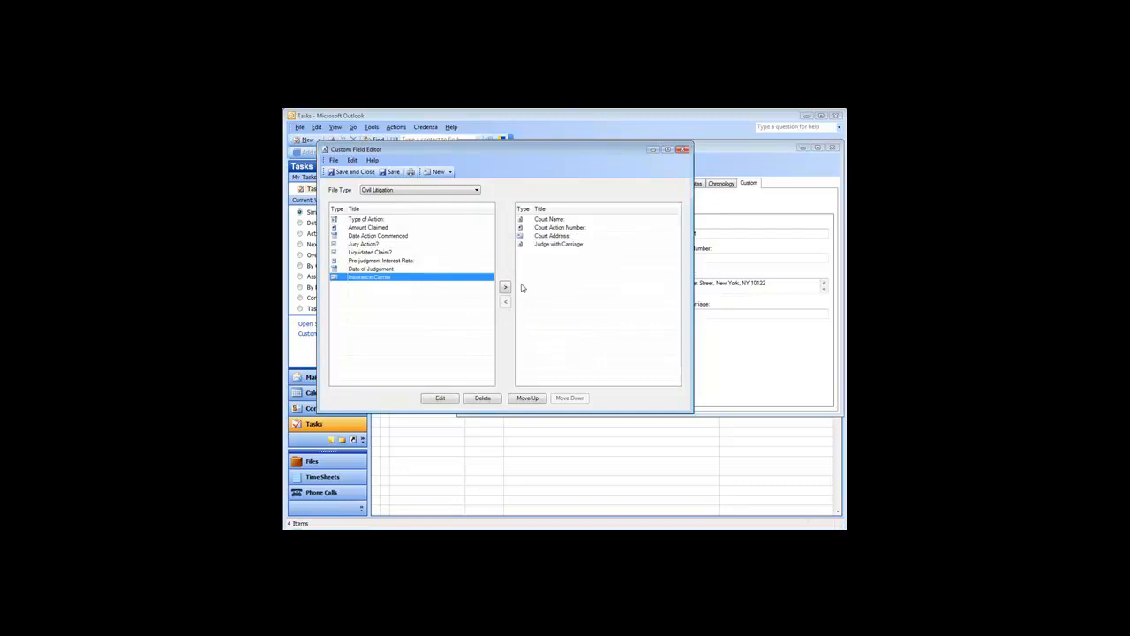
# Move Insurance Carrier to the right column, then back to the left column.
pyautogui.click(505, 286)
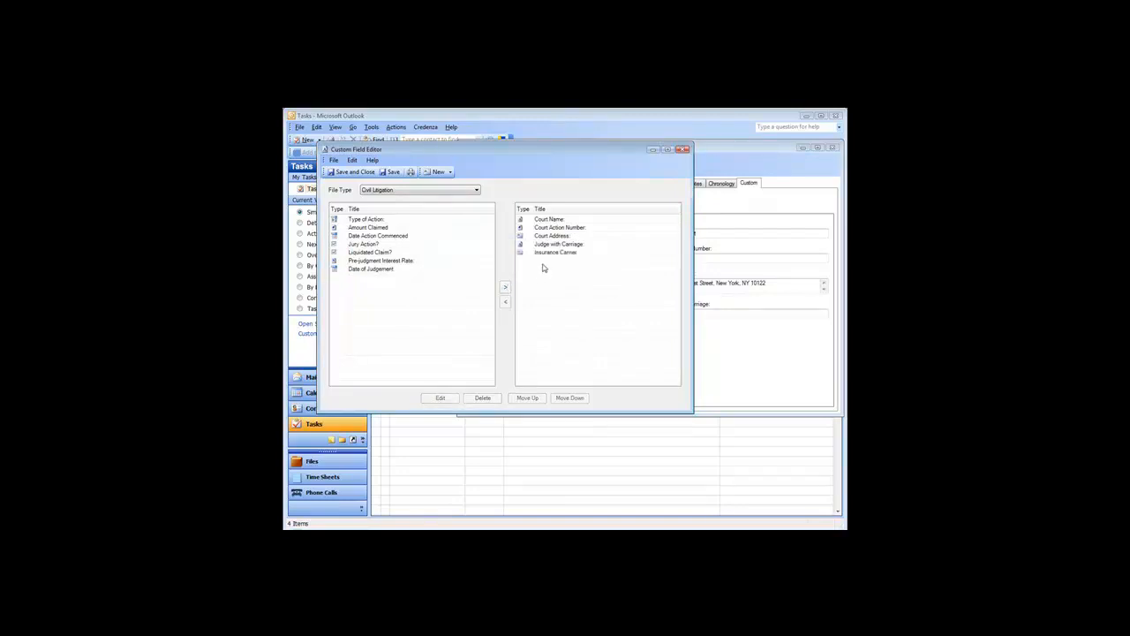
pyautogui.click(555, 252)
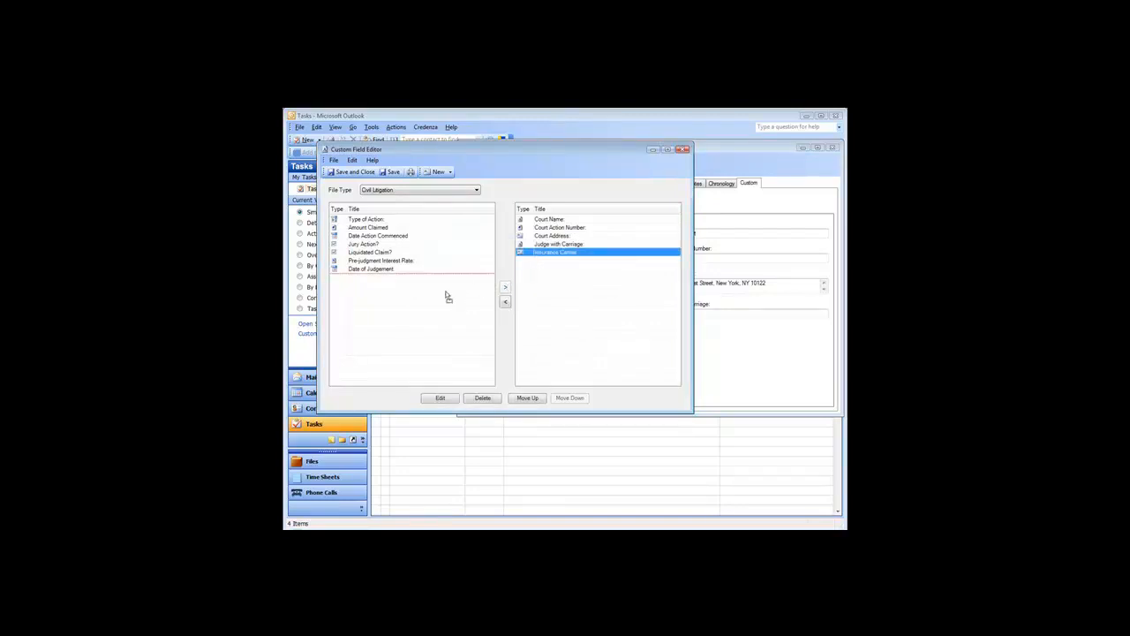
pyautogui.click(505, 300)
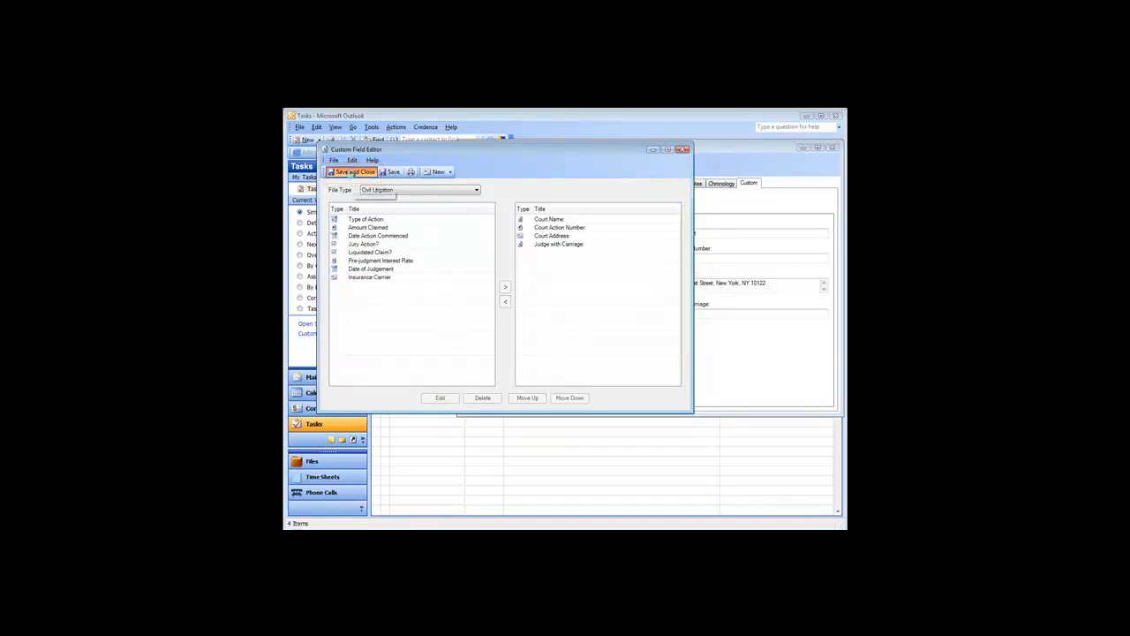
# Save the field layout and enter the carrier name 'Dom' in the new Insurance Carrier box.
pyautogui.click(353, 172)
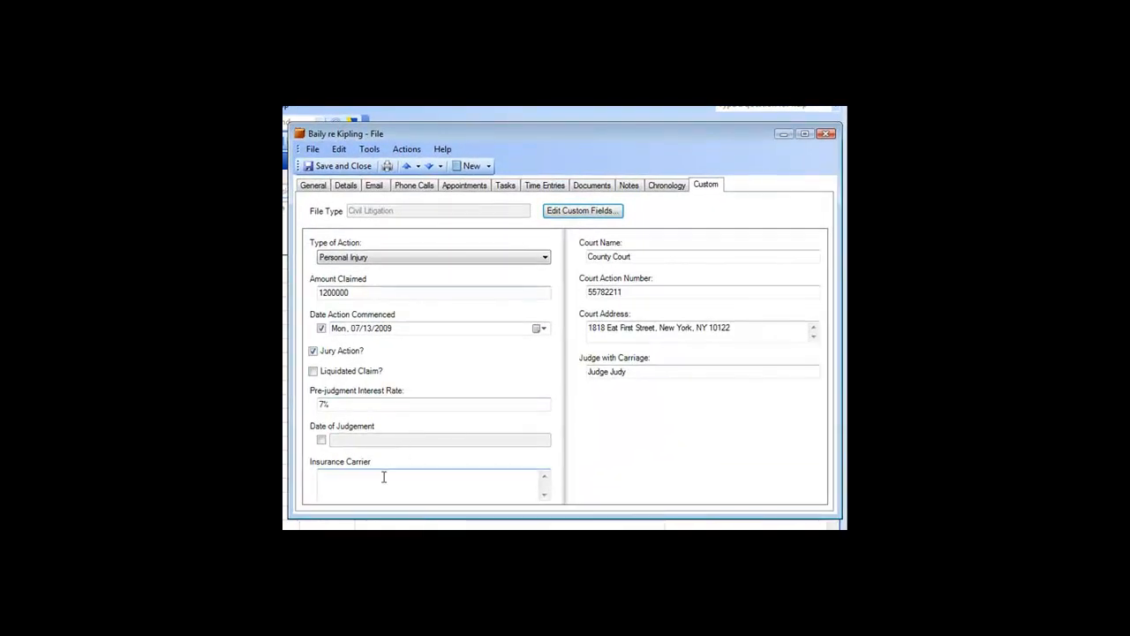
pyautogui.write('Dominion Coo')
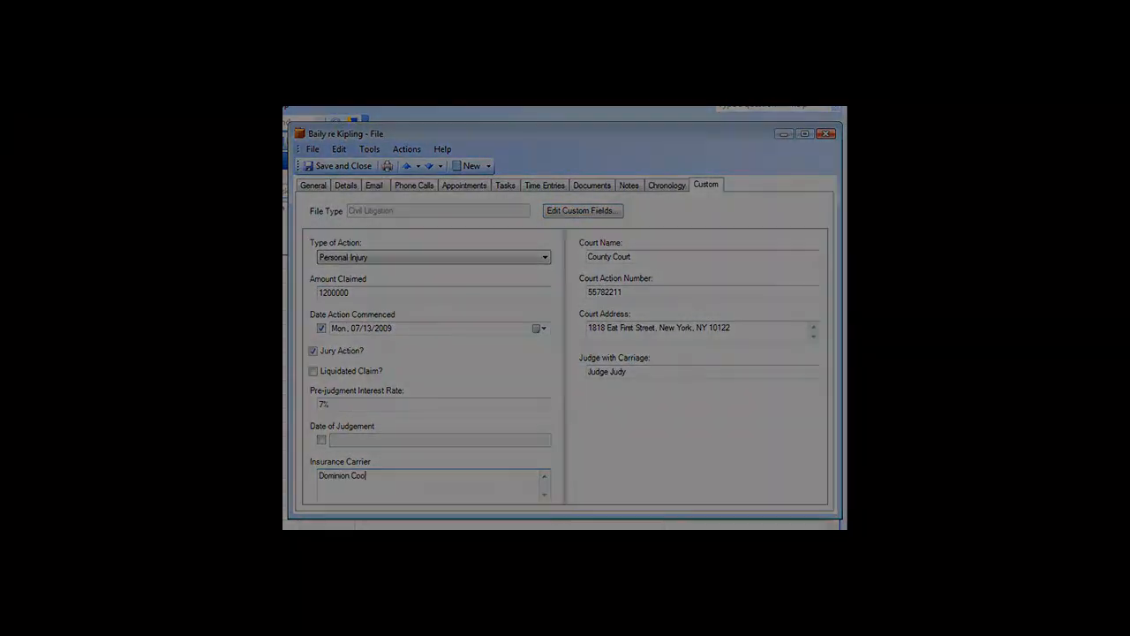
pyautogui.click(590, 185)
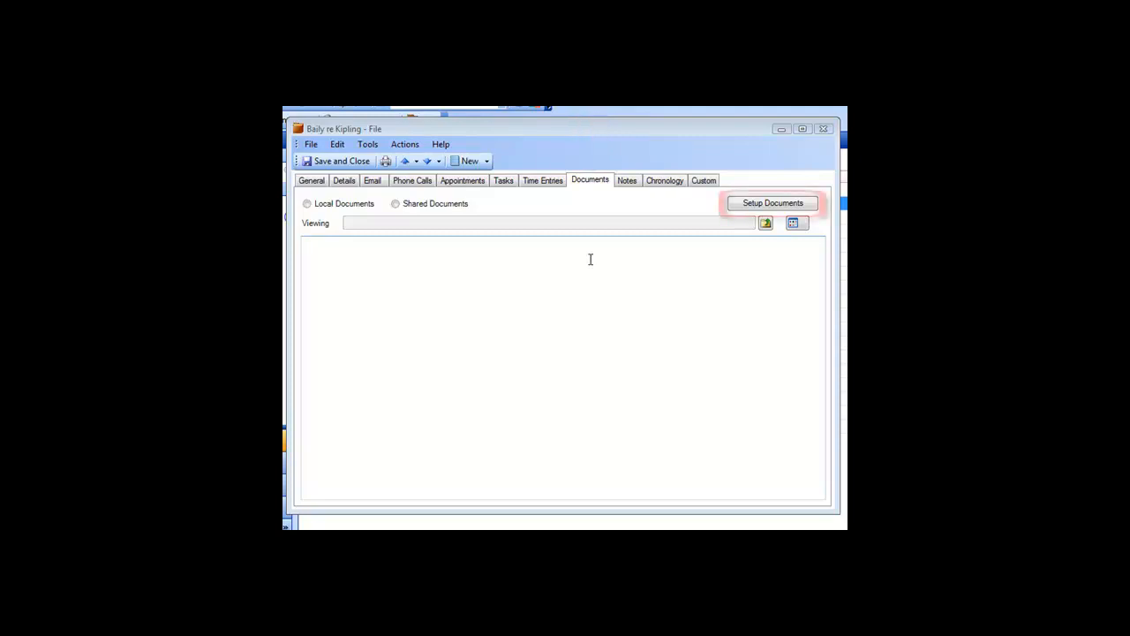
# Bring up the Setup Documents dialog for the Baily re Kipling file.
pyautogui.click(772, 201)
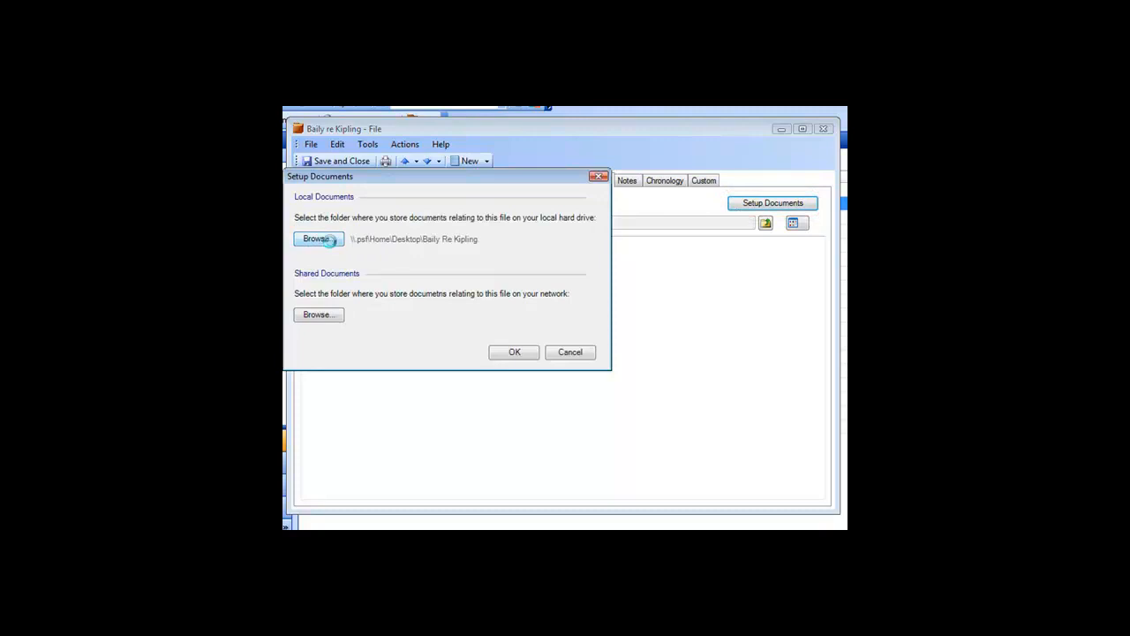
pyautogui.click(318, 238)
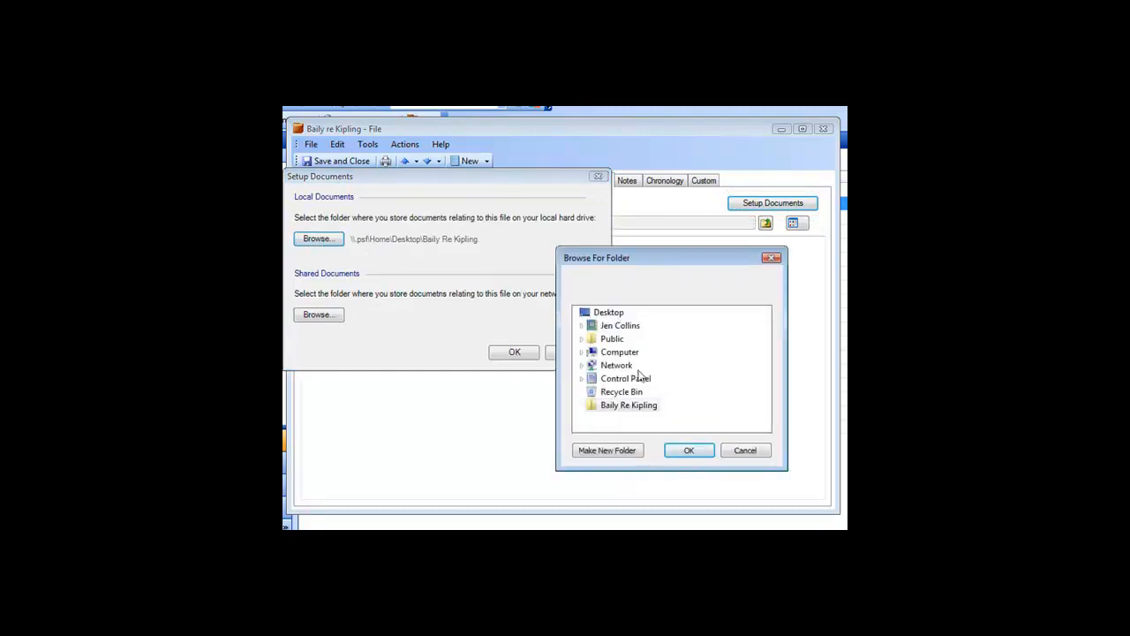
pyautogui.click(689, 450)
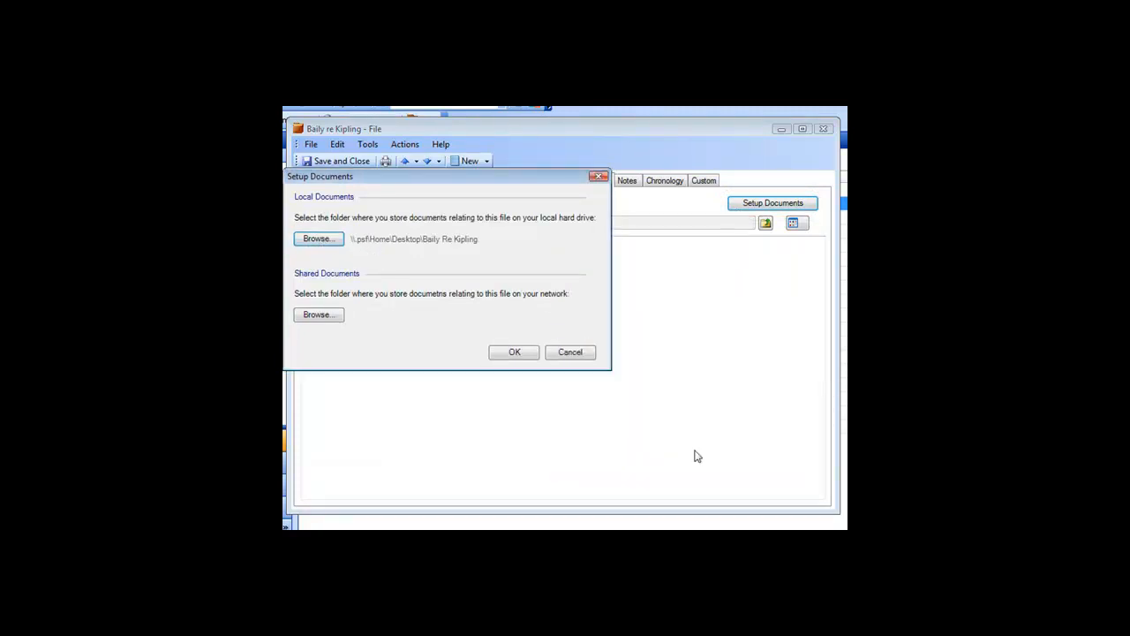
pyautogui.moveTo(361, 318)
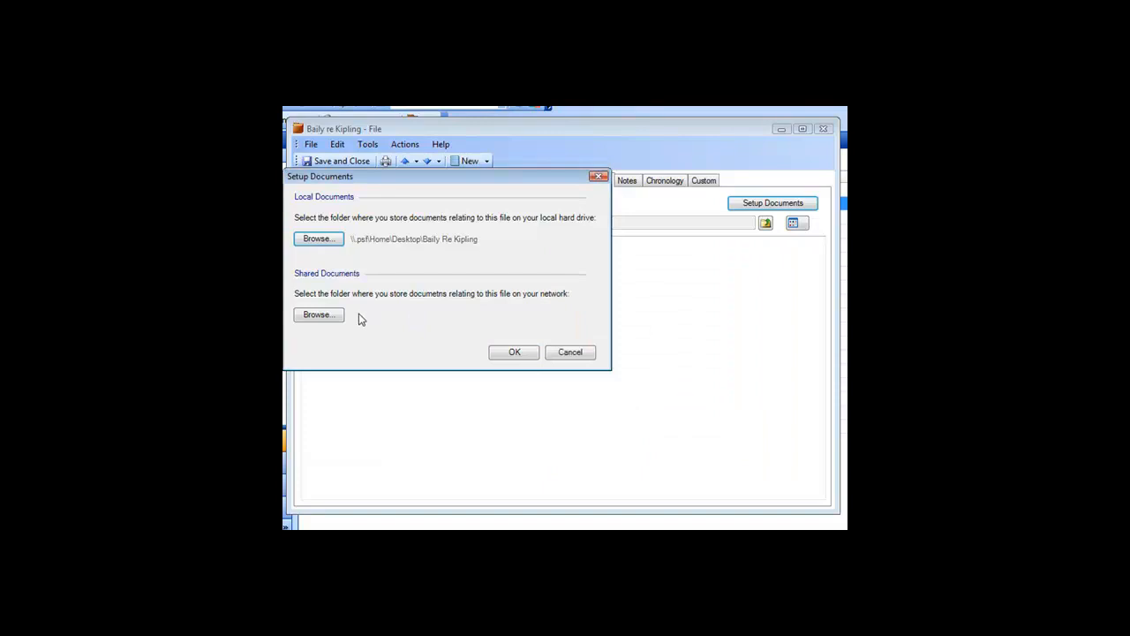
pyautogui.moveTo(477, 321)
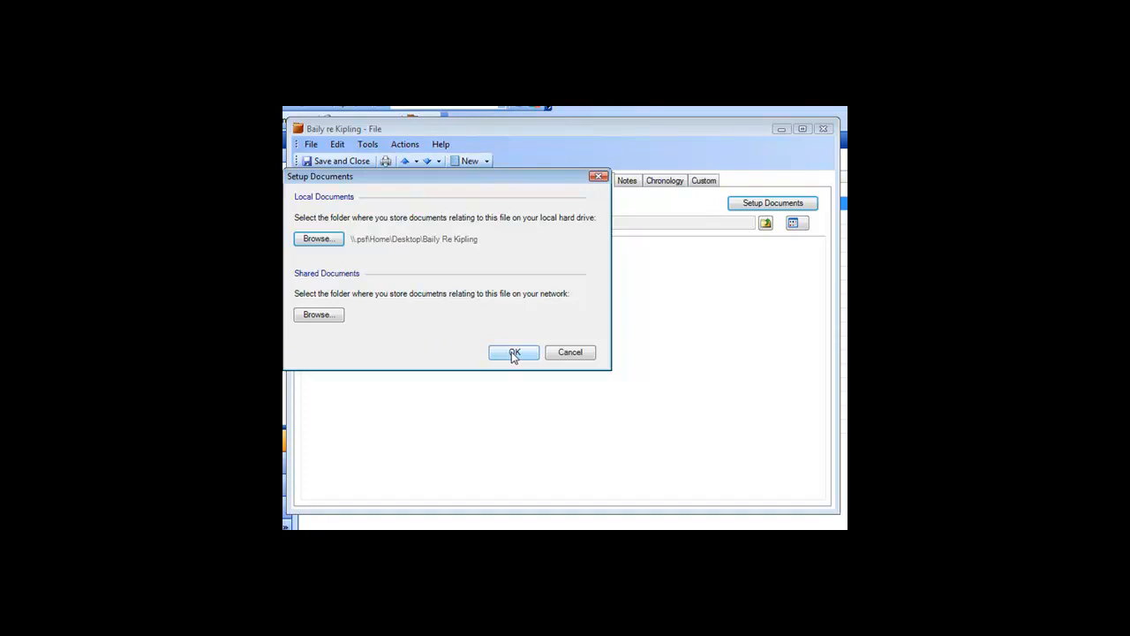
pyautogui.click(512, 353)
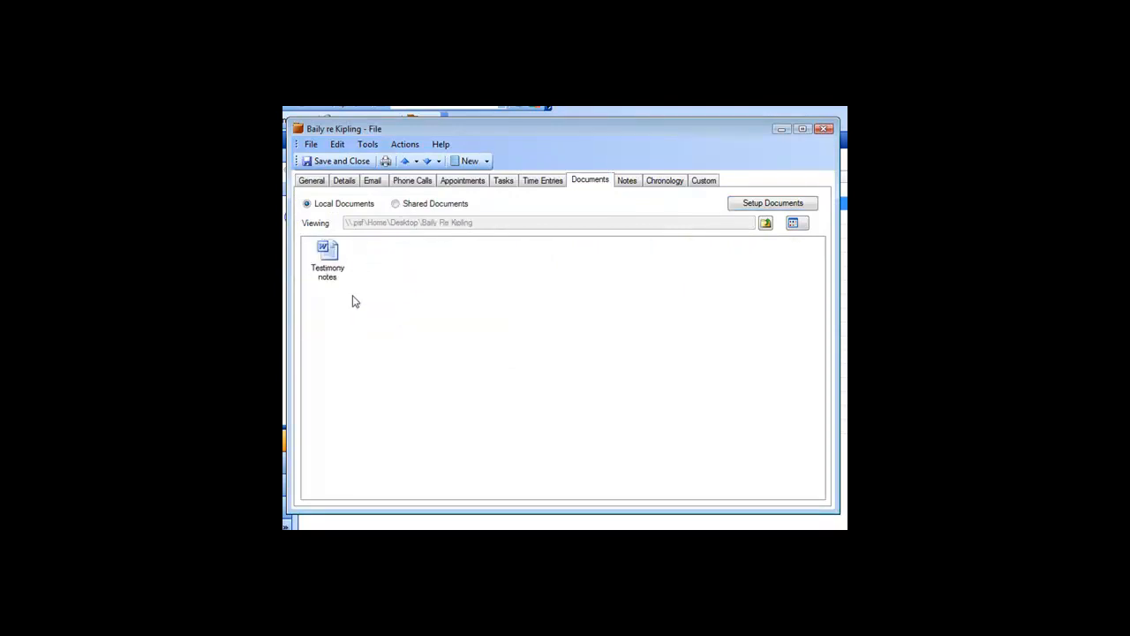
pyautogui.moveTo(488, 265)
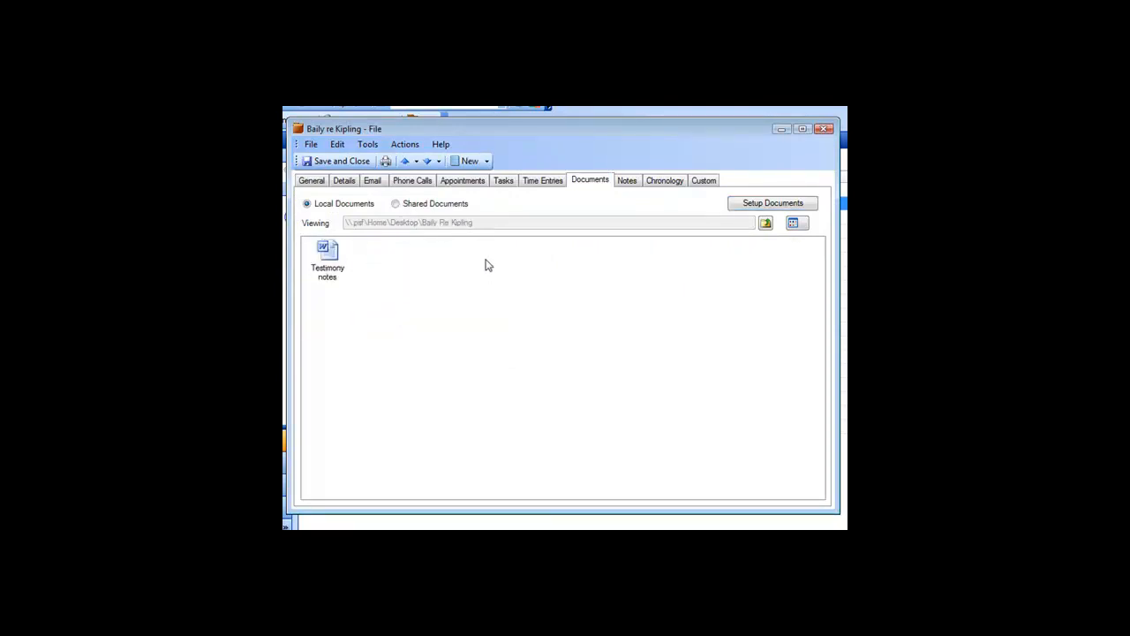
pyautogui.moveTo(436, 275)
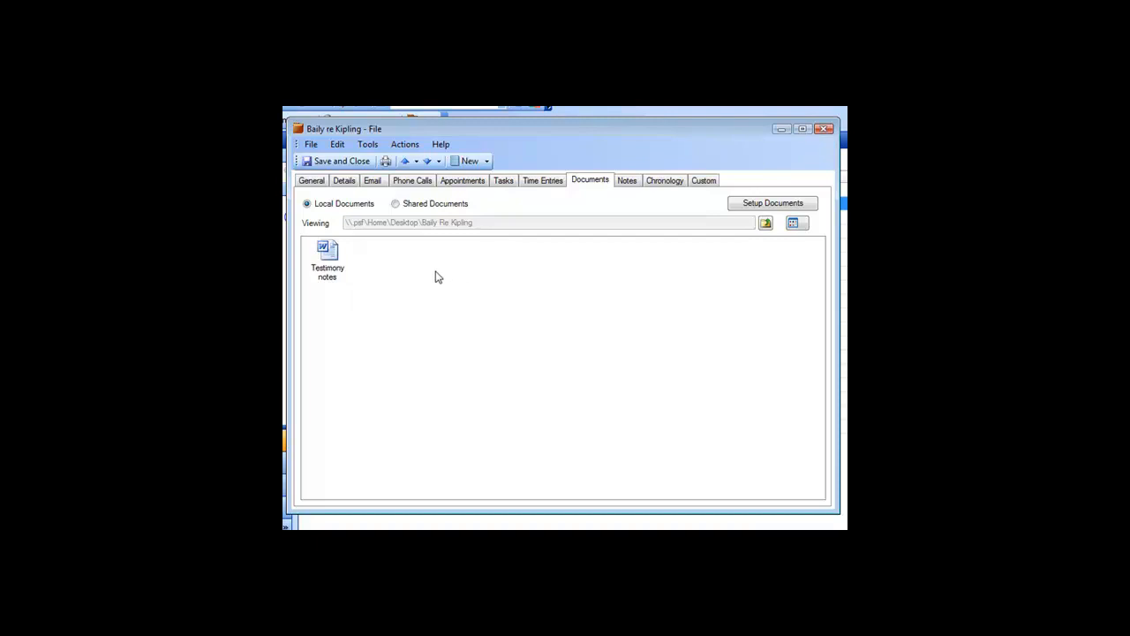